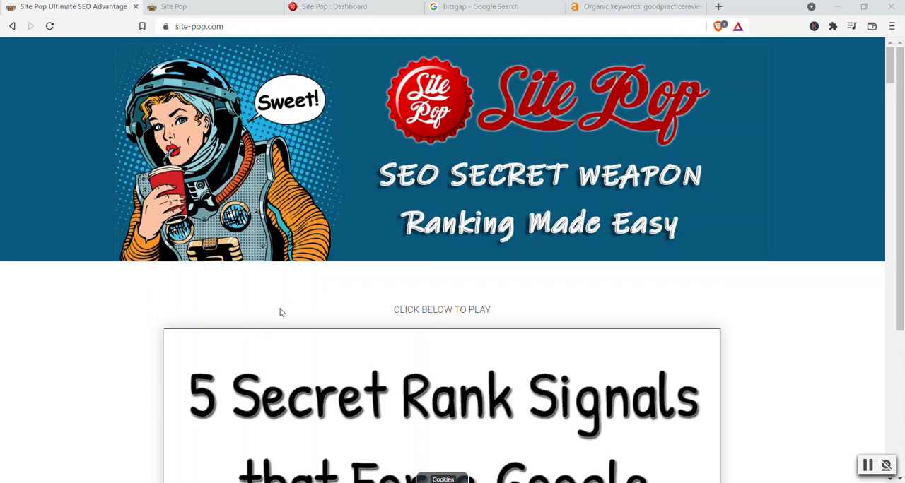
{"action": "mouse_move", "coordinate": [297, 312]}
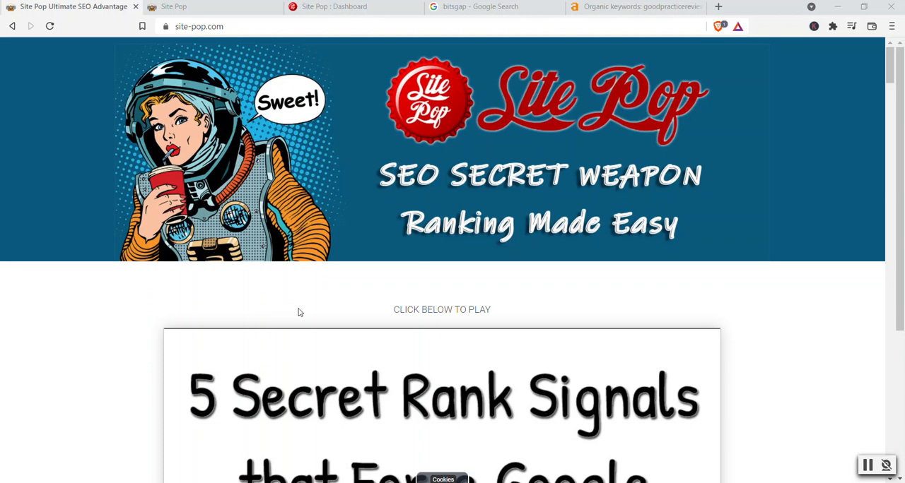
{"action": "mouse_move", "coordinate": [877, 71]}
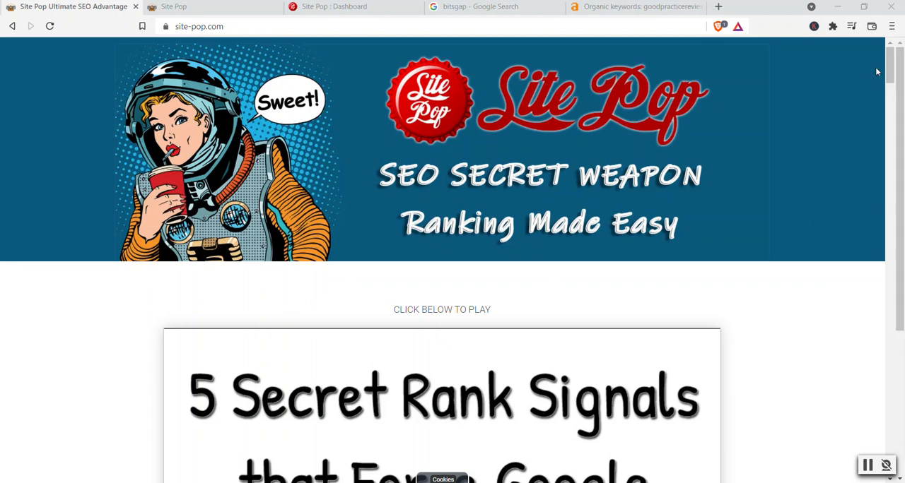
{"action": "mouse_move", "coordinate": [873, 62]}
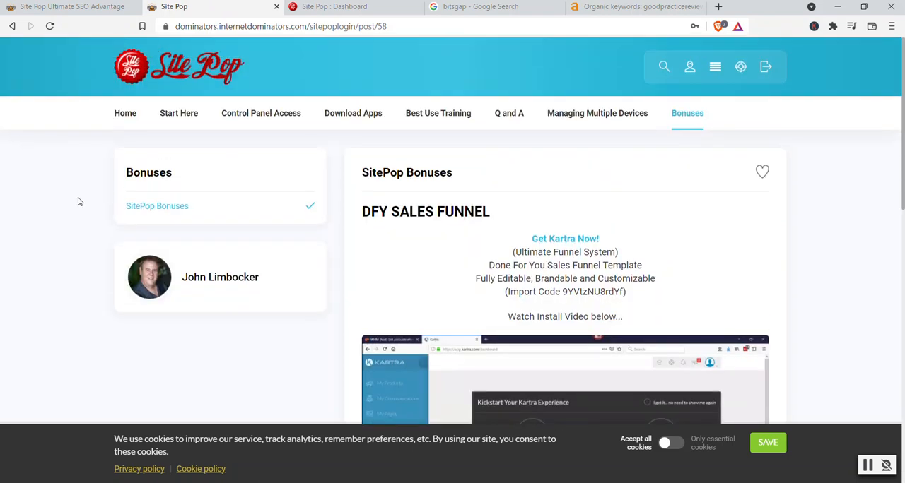
{"action": "mouse_move", "coordinate": [115, 88]}
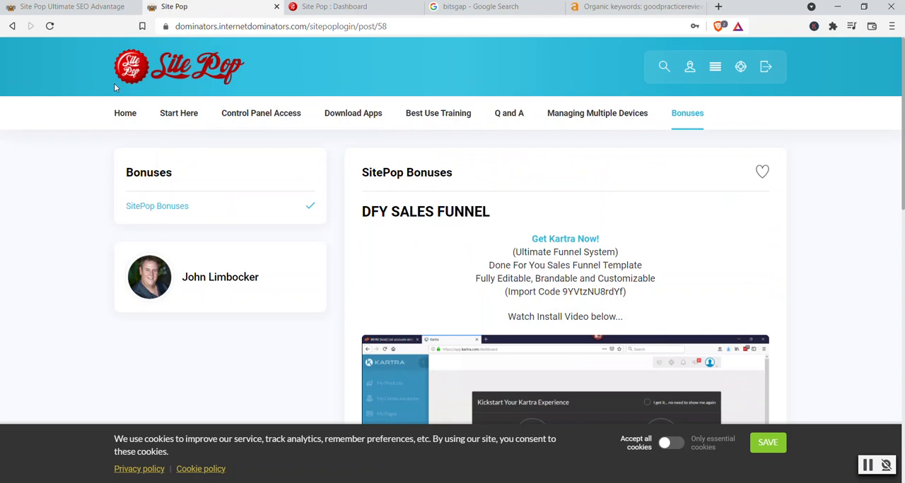
{"action": "mouse_move", "coordinate": [134, 81]}
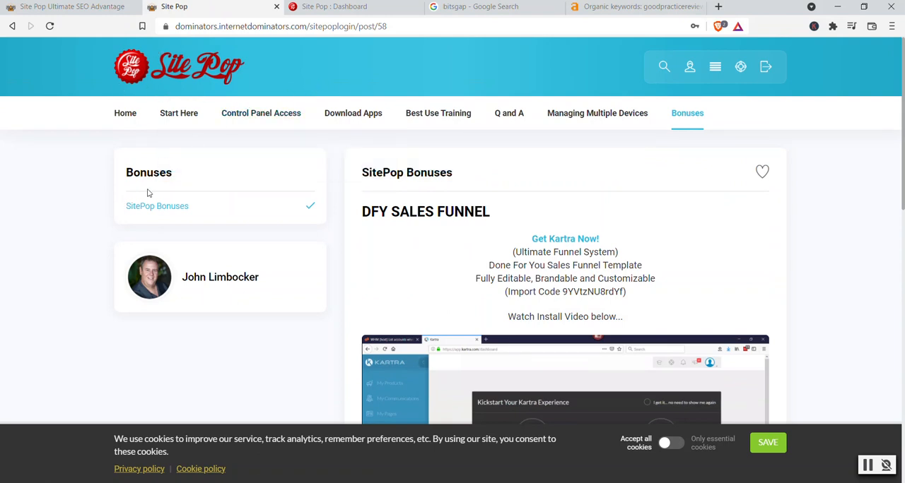
{"action": "mouse_move", "coordinate": [59, 145]}
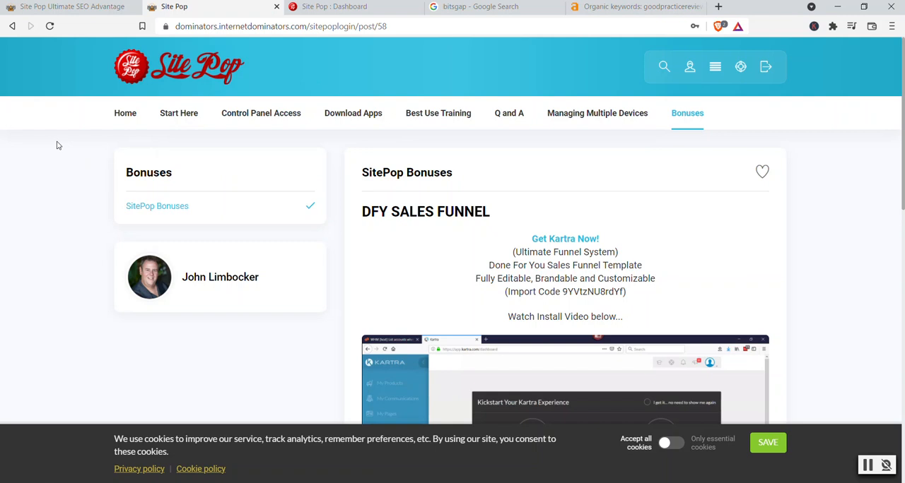
{"action": "mouse_move", "coordinate": [107, 125]}
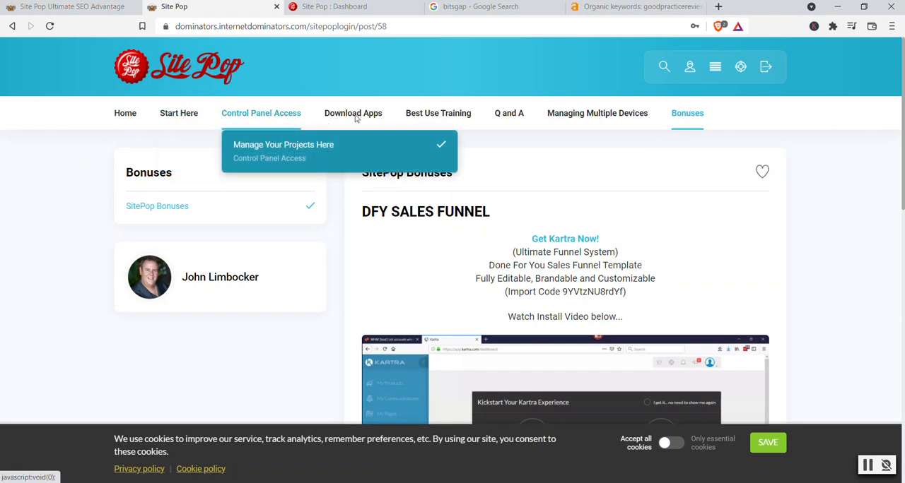
{"action": "mouse_move", "coordinate": [238, 131]}
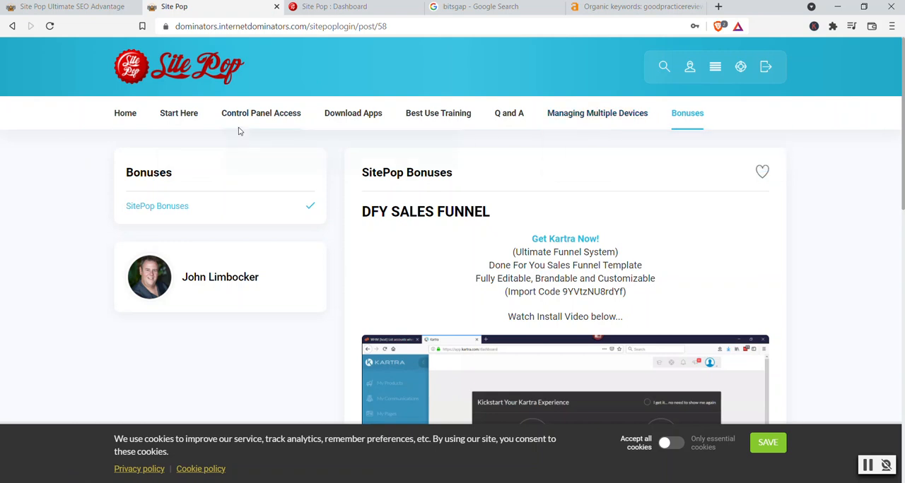
{"action": "mouse_move", "coordinate": [424, 155]}
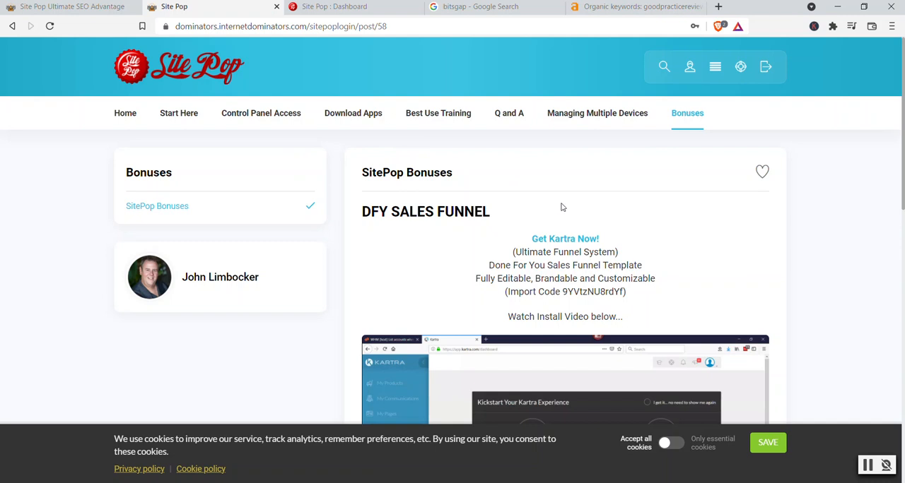
{"action": "mouse_move", "coordinate": [604, 154]}
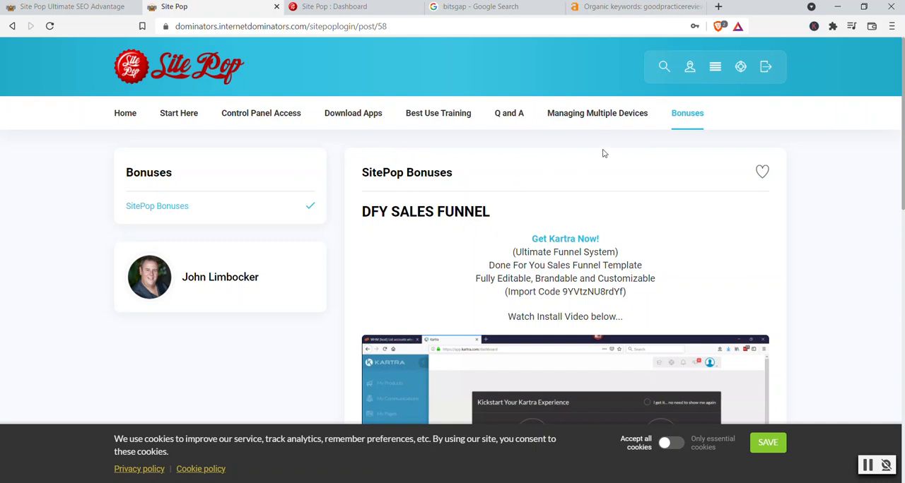
{"action": "mouse_move", "coordinate": [598, 113]}
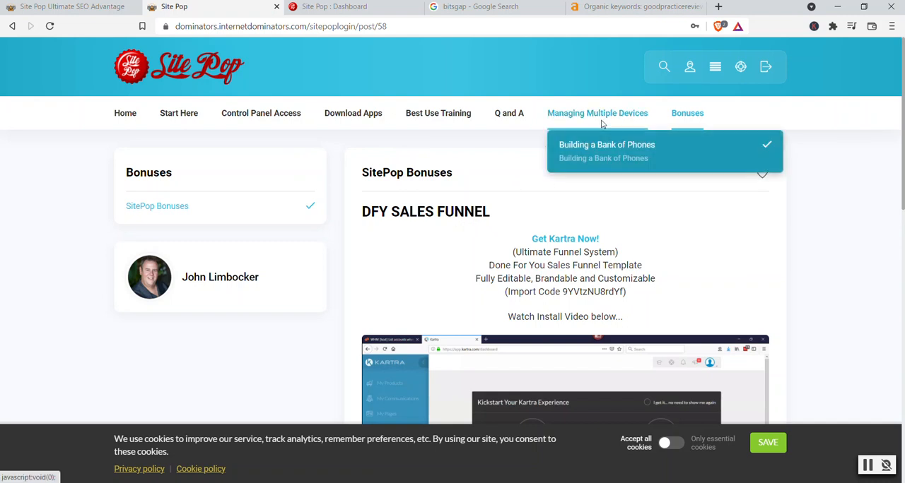
{"action": "mouse_move", "coordinate": [601, 152]}
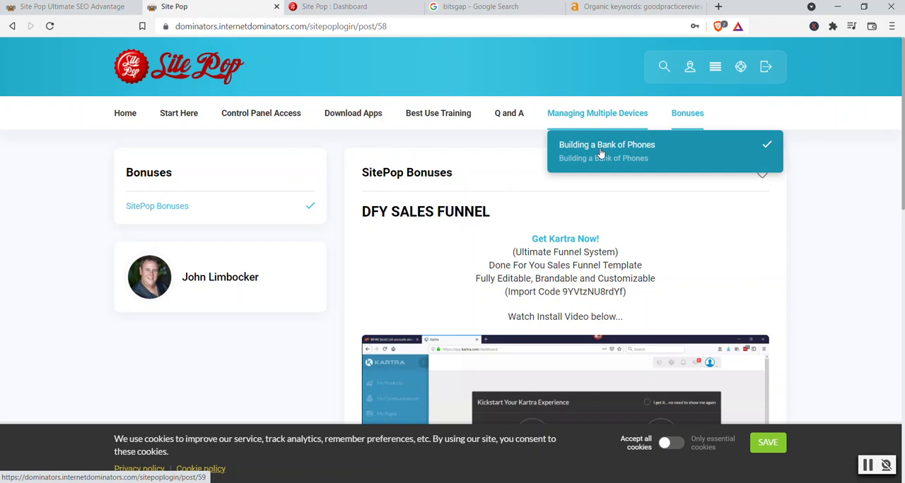
{"action": "mouse_move", "coordinate": [600, 154]}
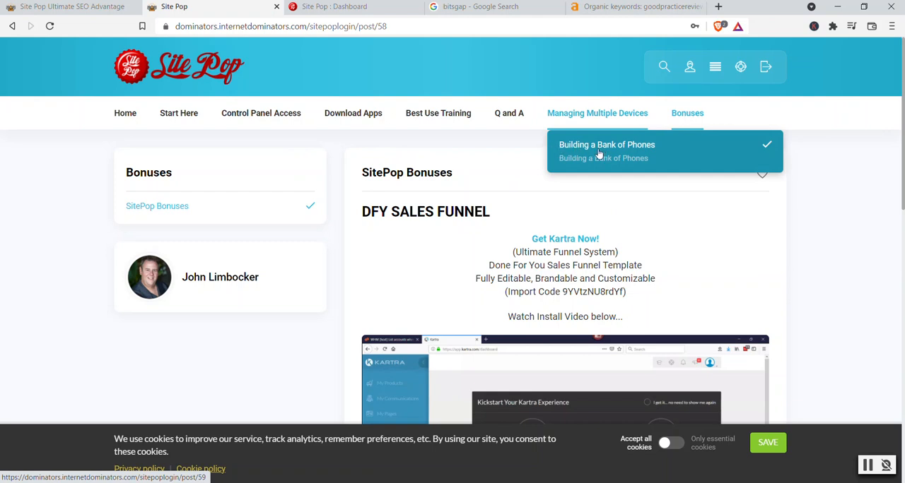
{"action": "mouse_move", "coordinate": [396, 138]}
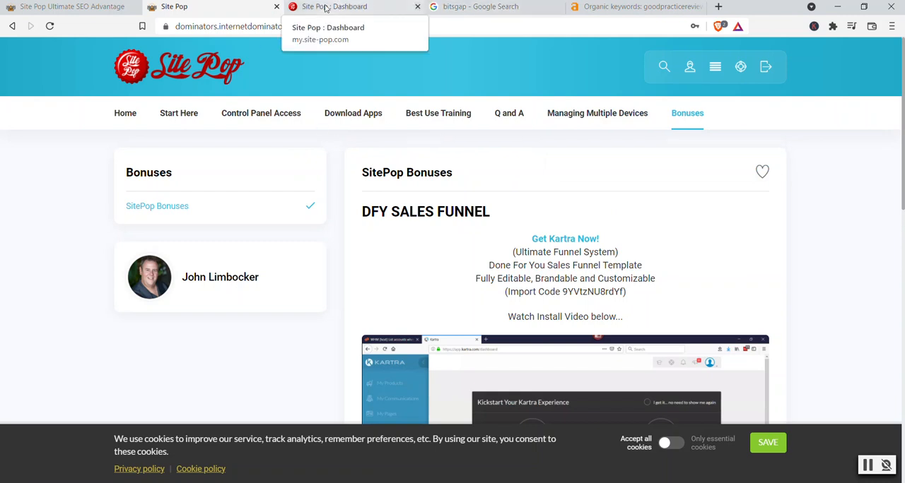
Scroll the Site Pop dashboard through the Searches, Marketing Assistants and Device Calculator cards
{"action": "left_click", "coordinate": [353, 6]}
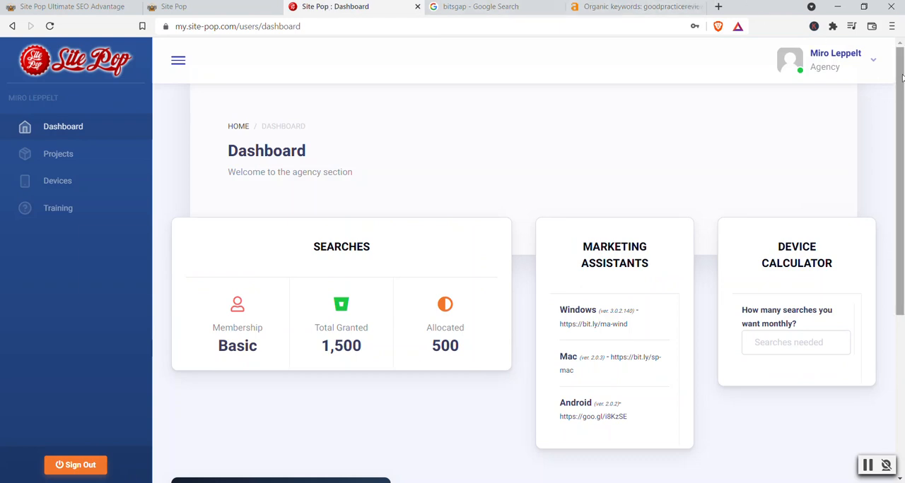
{"action": "scroll", "scroll_direction": "down", "scroll_amount": 3}
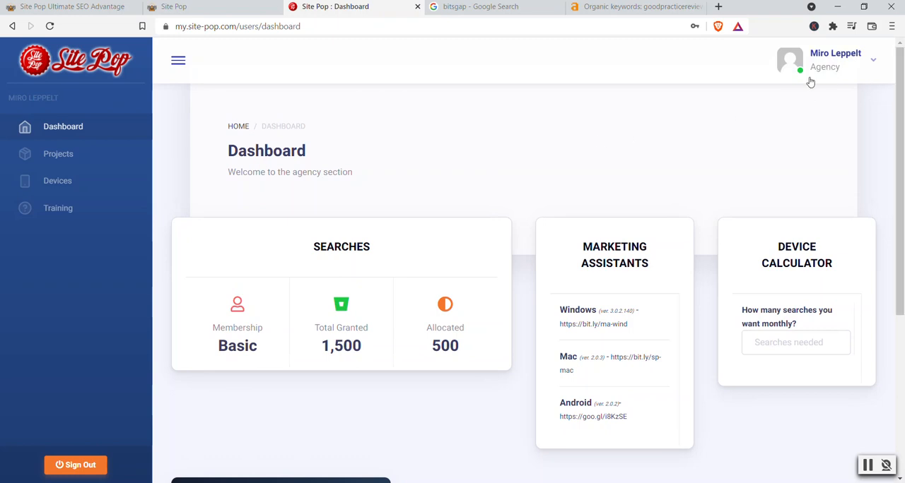
{"action": "mouse_move", "coordinate": [323, 102]}
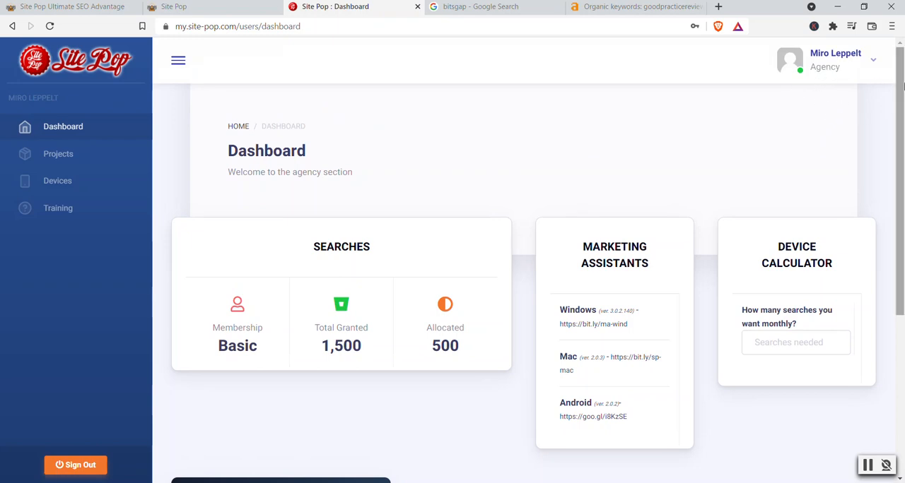
{"action": "scroll", "scroll_direction": "down", "scroll_amount": 3}
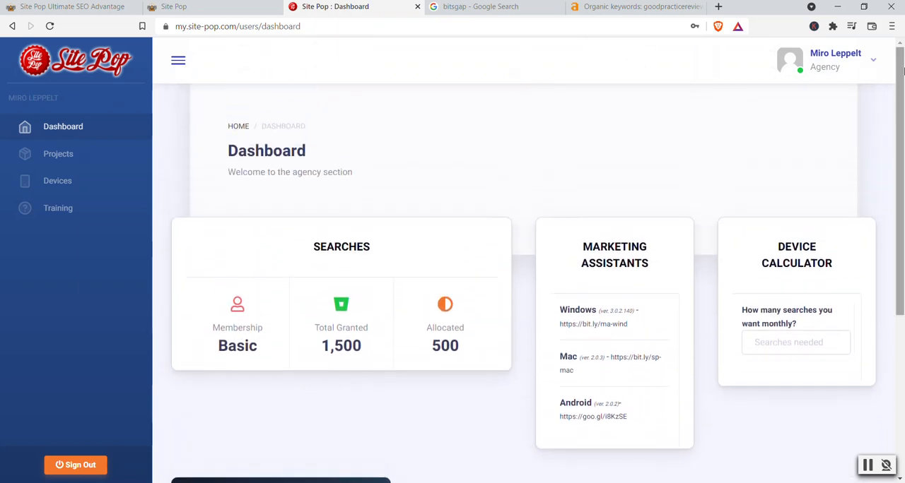
{"action": "scroll", "scroll_direction": "down", "scroll_amount": 3}
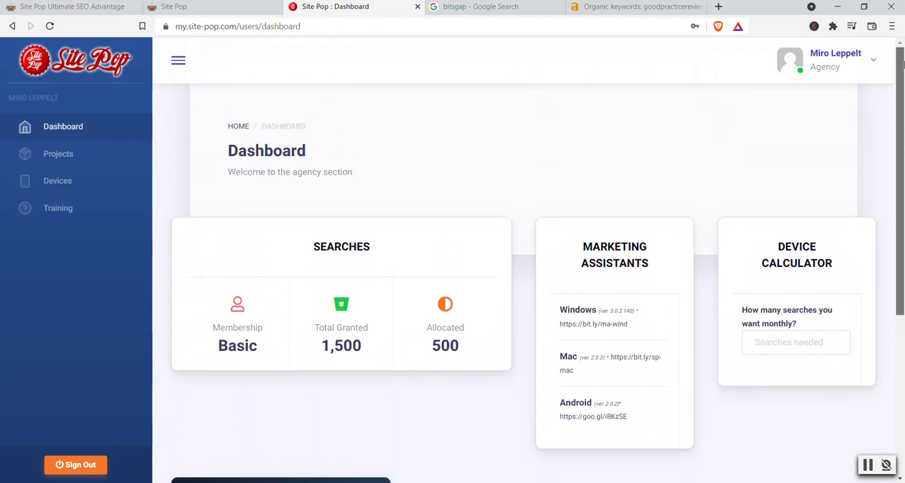
{"action": "scroll", "scroll_direction": "down", "scroll_amount": 3}
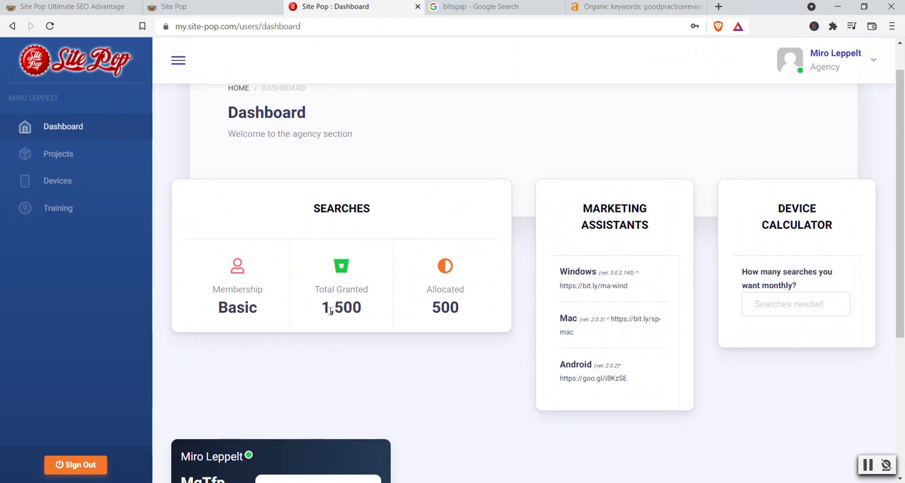
{"action": "mouse_move", "coordinate": [364, 314]}
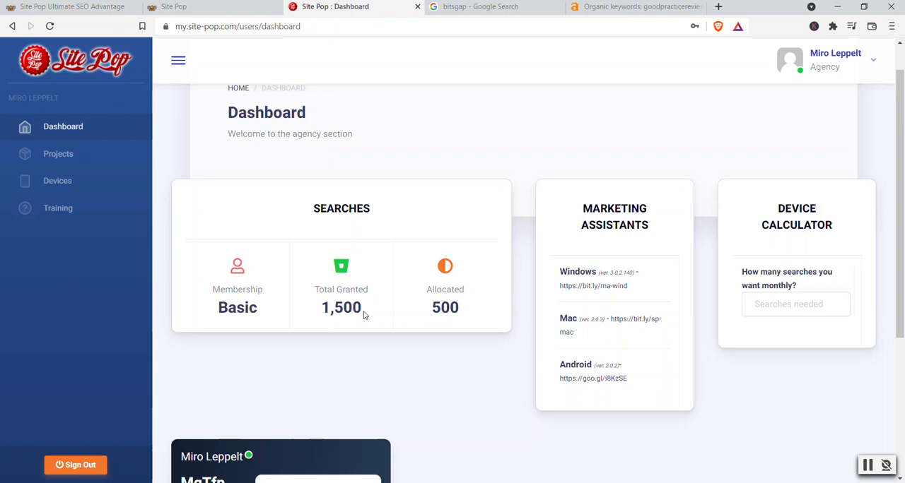
{"action": "mouse_move", "coordinate": [376, 309]}
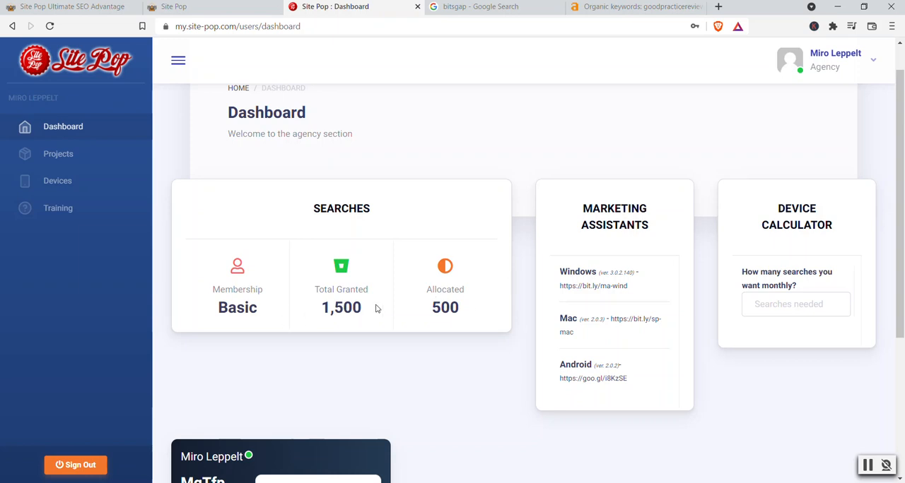
{"action": "mouse_move", "coordinate": [318, 316]}
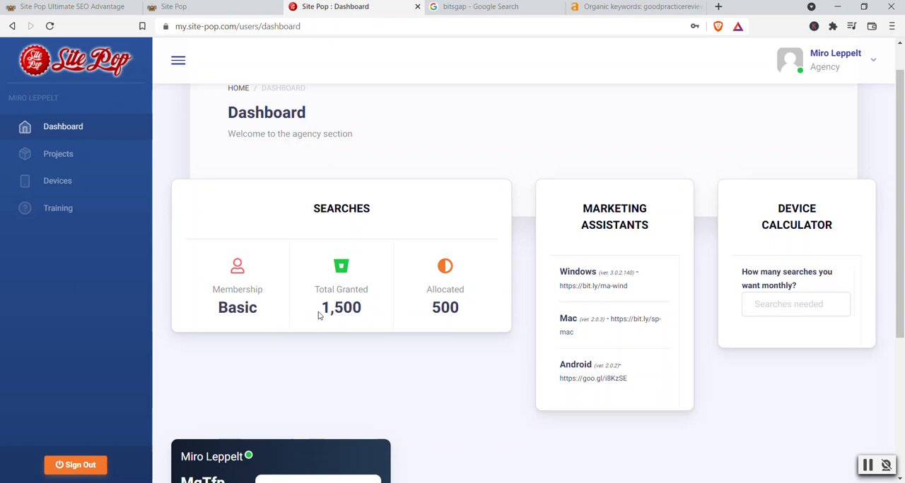
{"action": "scroll", "scroll_direction": "down", "scroll_amount": 3}
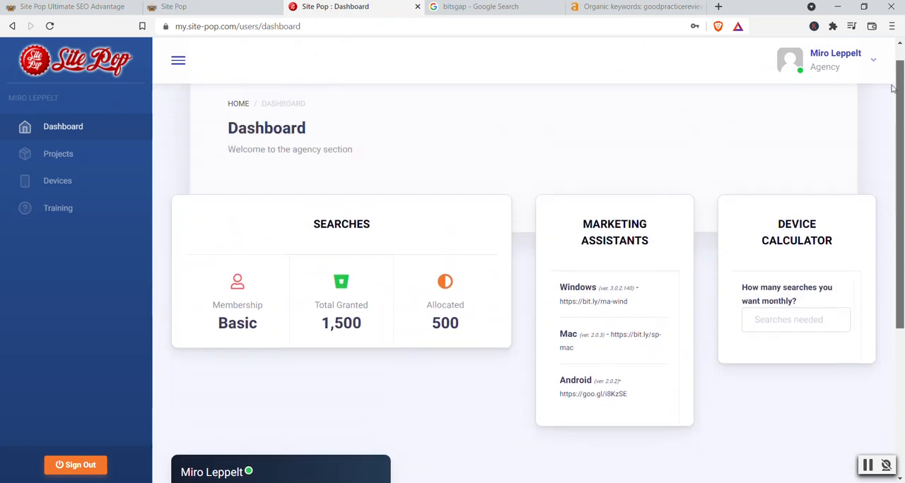
{"action": "scroll", "scroll_direction": "down", "scroll_amount": 3}
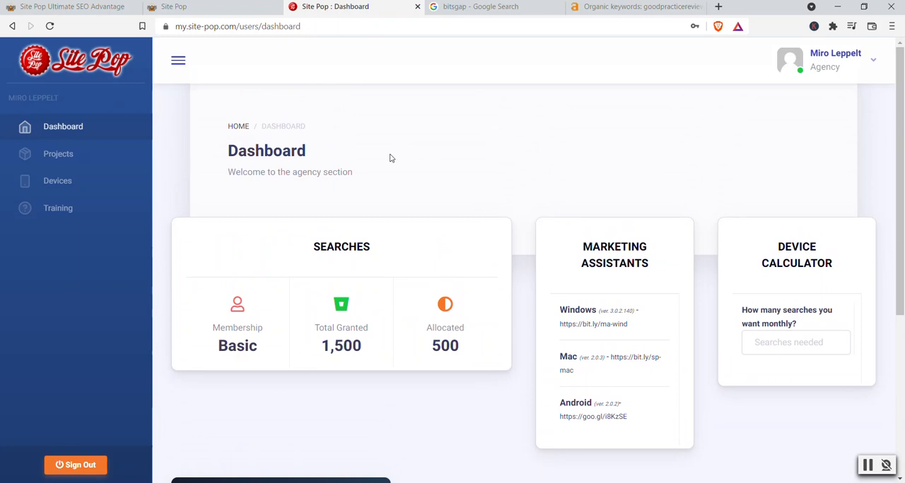
{"action": "mouse_move", "coordinate": [399, 153]}
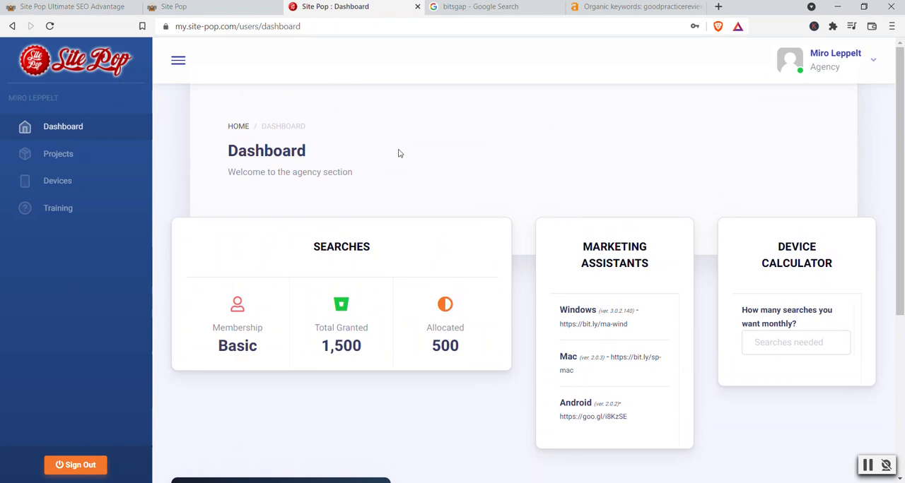
{"action": "mouse_move", "coordinate": [611, 279]}
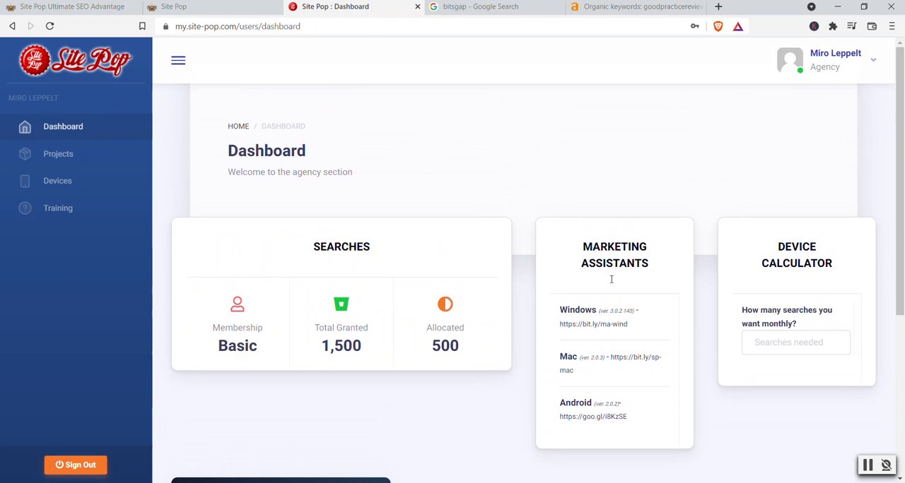
{"action": "mouse_move", "coordinate": [593, 338]}
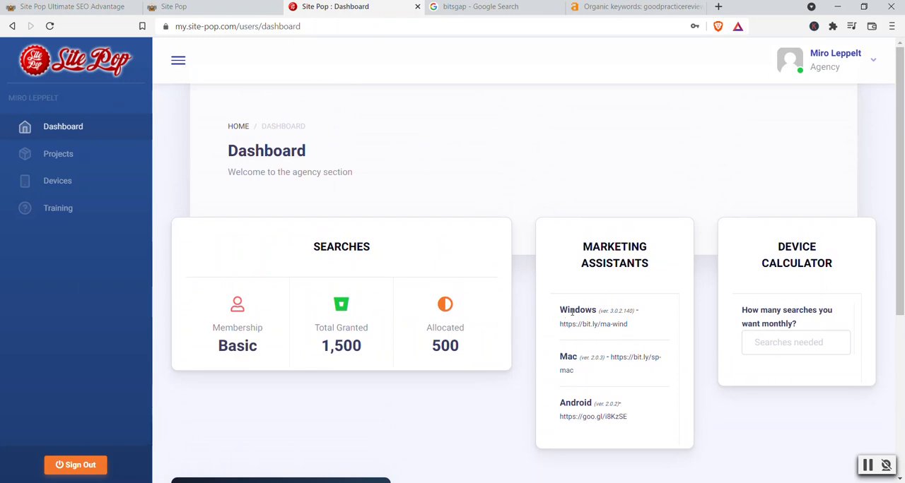
{"action": "mouse_move", "coordinate": [620, 422]}
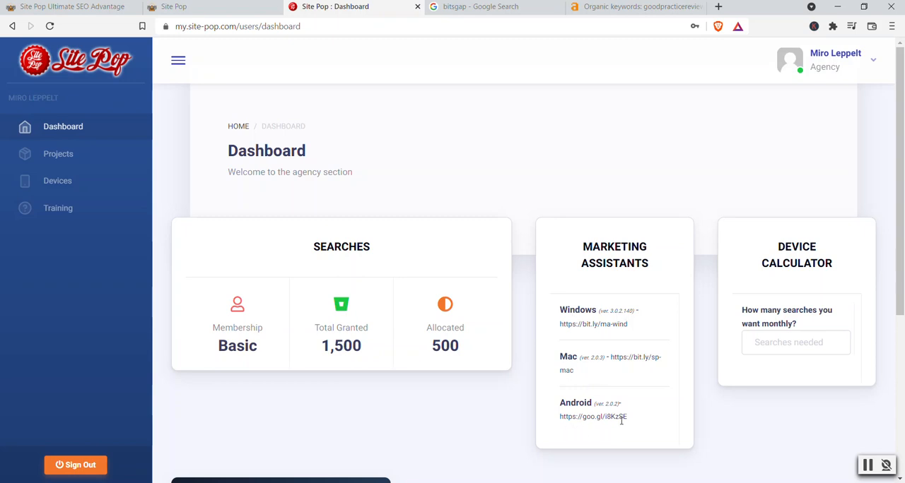
{"action": "mouse_move", "coordinate": [298, 378]}
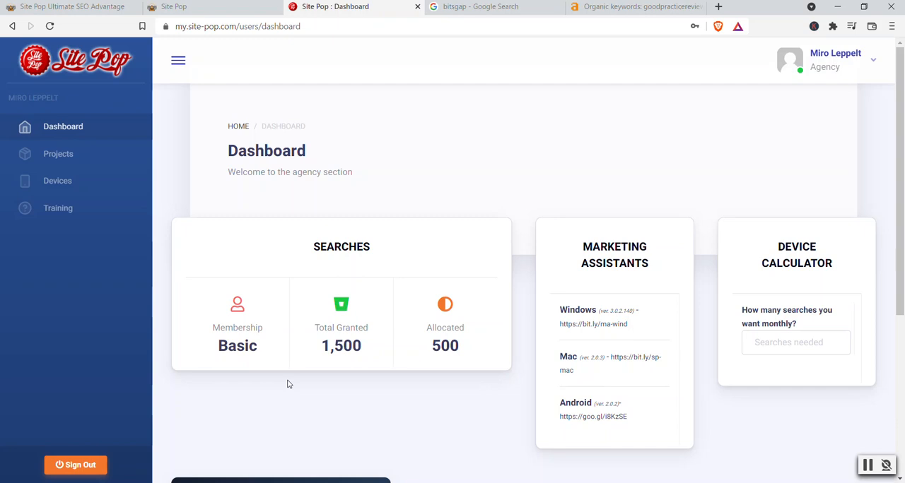
{"action": "mouse_move", "coordinate": [361, 393]}
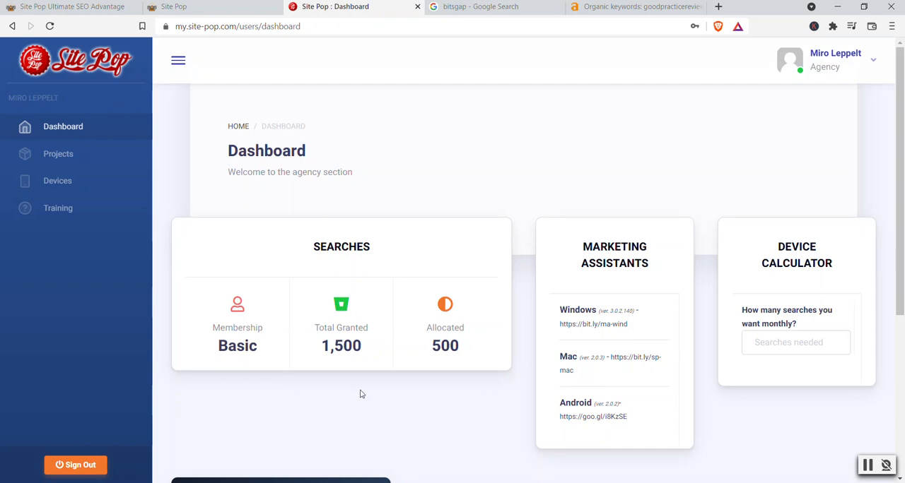
{"action": "scroll", "scroll_direction": "down", "scroll_amount": 3}
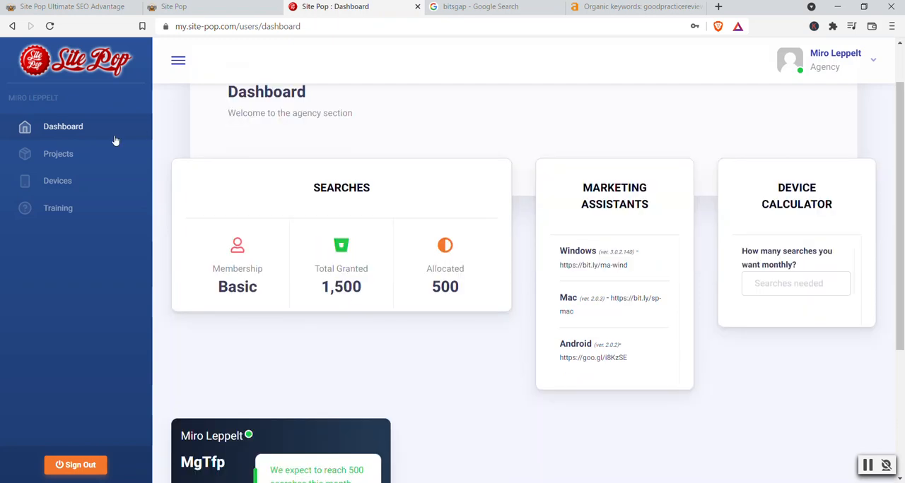
{"action": "mouse_move", "coordinate": [58, 154]}
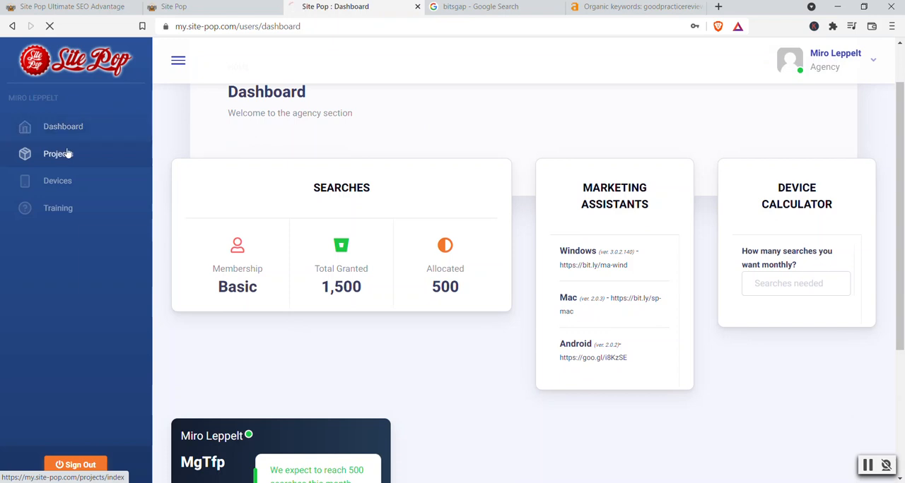
Log back in with saved credentials and review the Projects list's Google project
{"action": "left_click", "coordinate": [58, 153]}
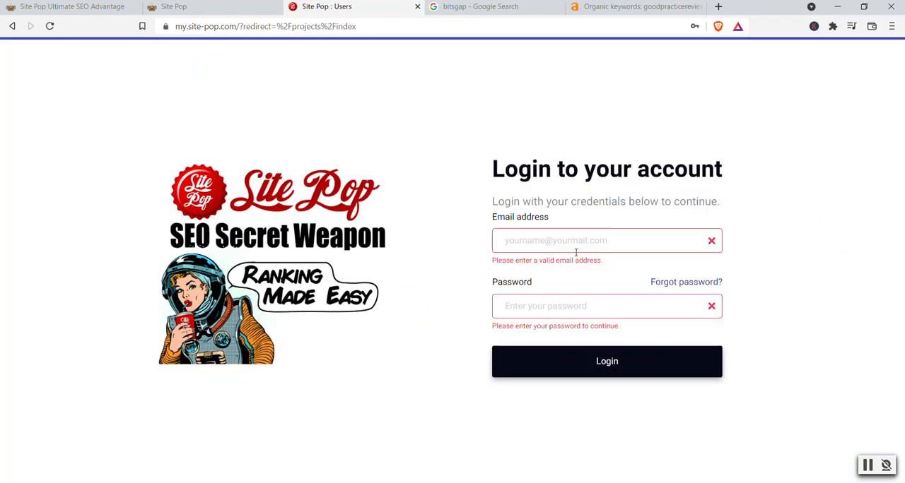
{"action": "left_click", "coordinate": [607, 361]}
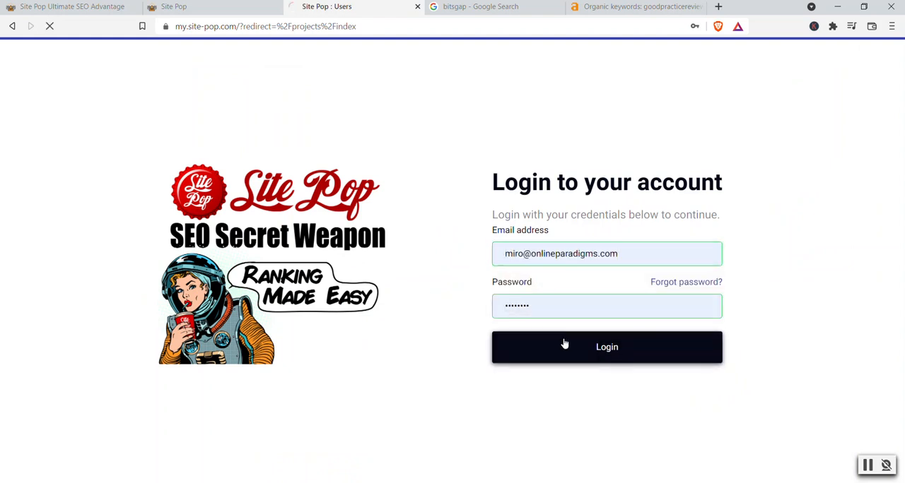
{"action": "left_click", "coordinate": [607, 347]}
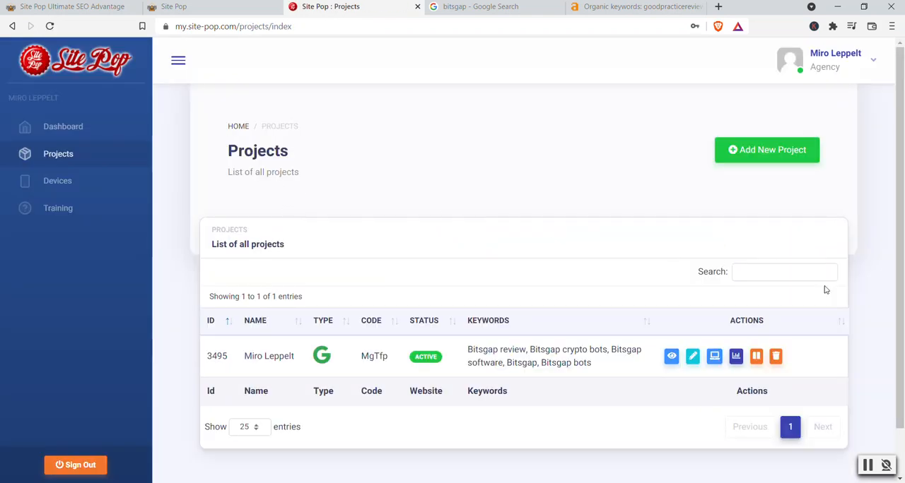
{"action": "scroll", "scroll_direction": "down", "scroll_amount": 3}
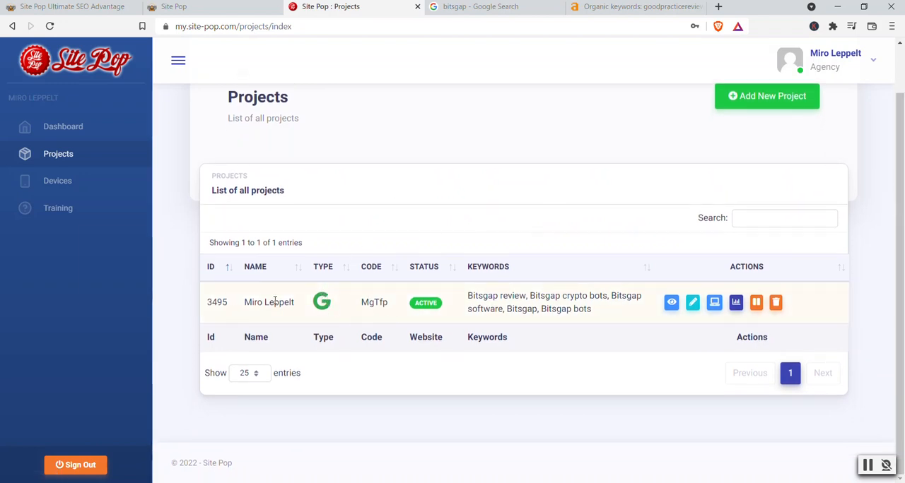
{"action": "mouse_move", "coordinate": [766, 95]}
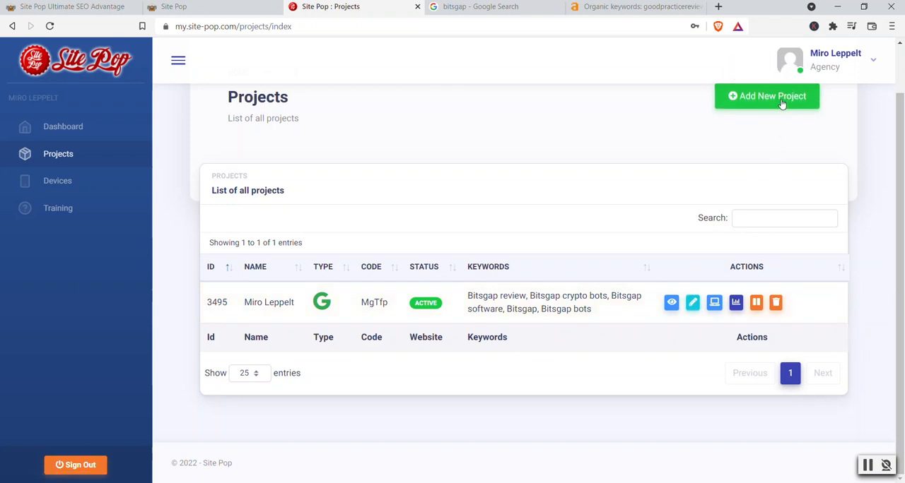
{"action": "mouse_move", "coordinate": [669, 287]}
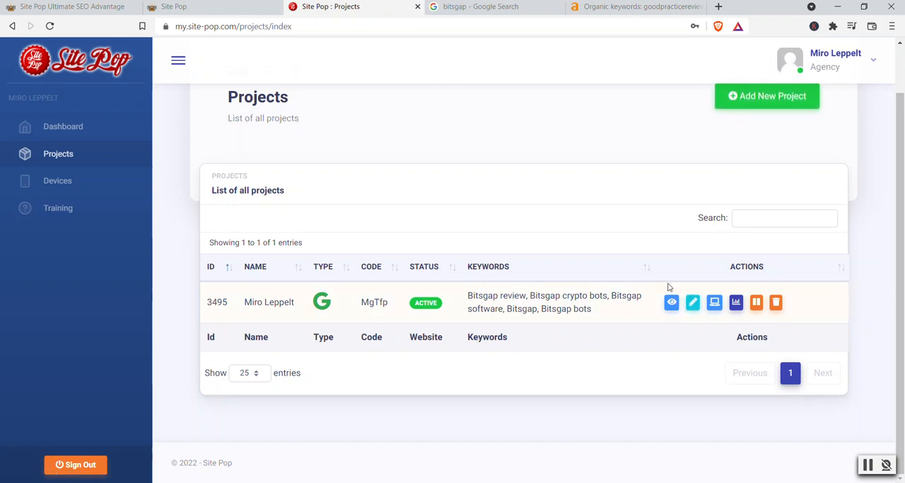
Review goodpracticereview.org's update form: five Bitsgap keywords, 500 allowed searches, San Antonio address
{"action": "left_click", "coordinate": [692, 302]}
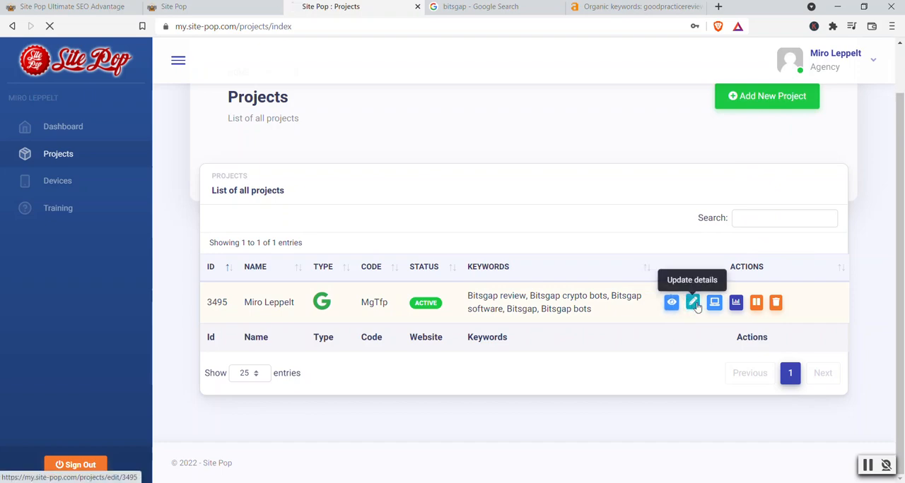
{"action": "left_click", "coordinate": [693, 303]}
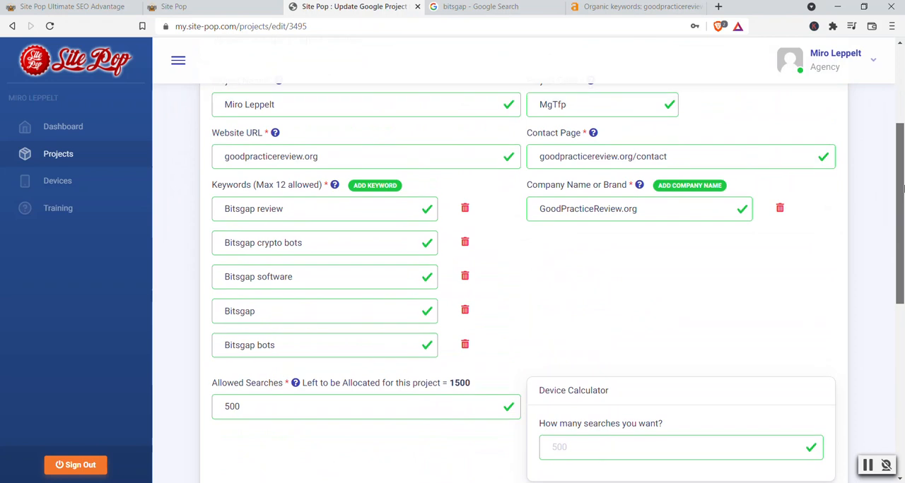
{"action": "scroll", "scroll_direction": "up", "scroll_amount": 3}
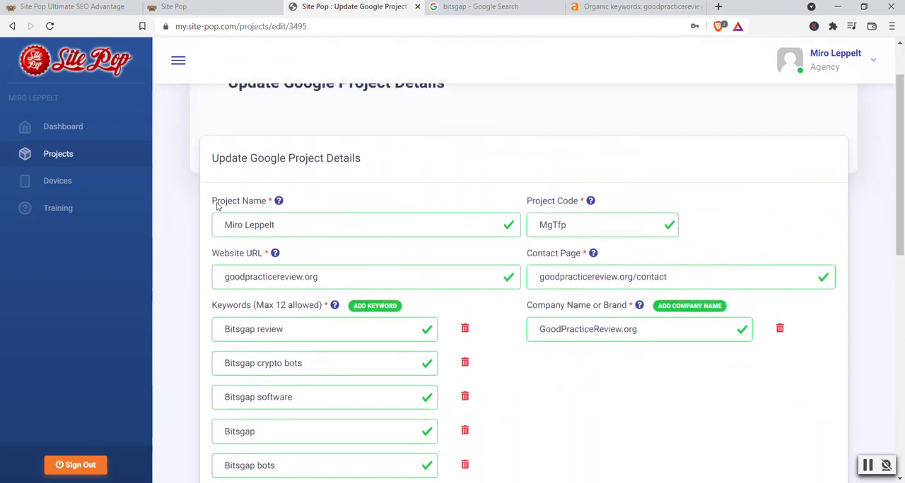
{"action": "mouse_move", "coordinate": [523, 238]}
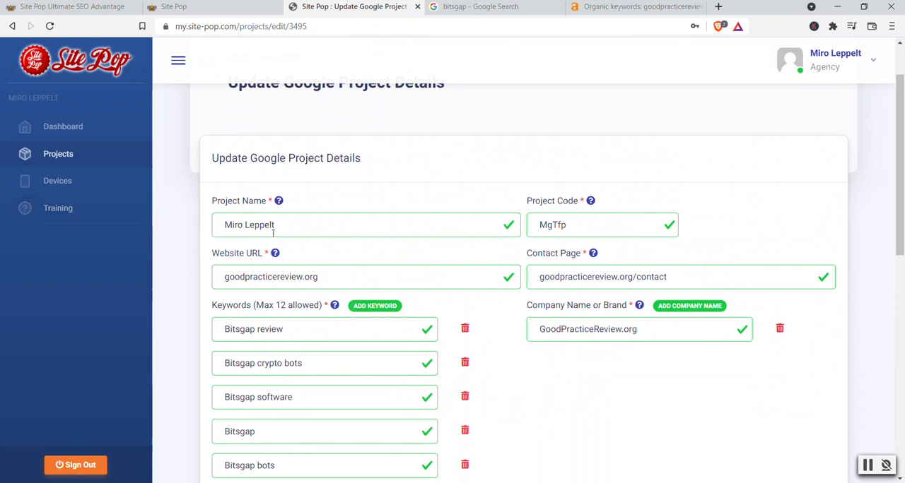
{"action": "mouse_move", "coordinate": [229, 265]}
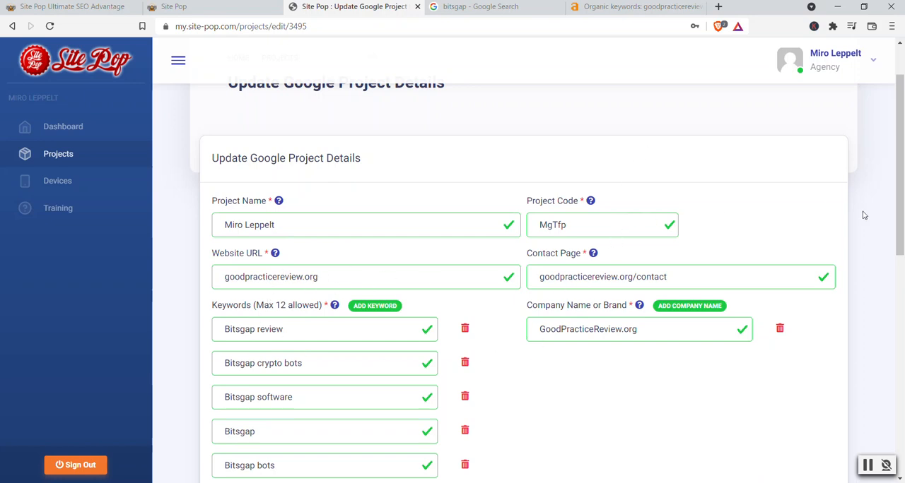
{"action": "scroll", "scroll_direction": "down", "scroll_amount": 3}
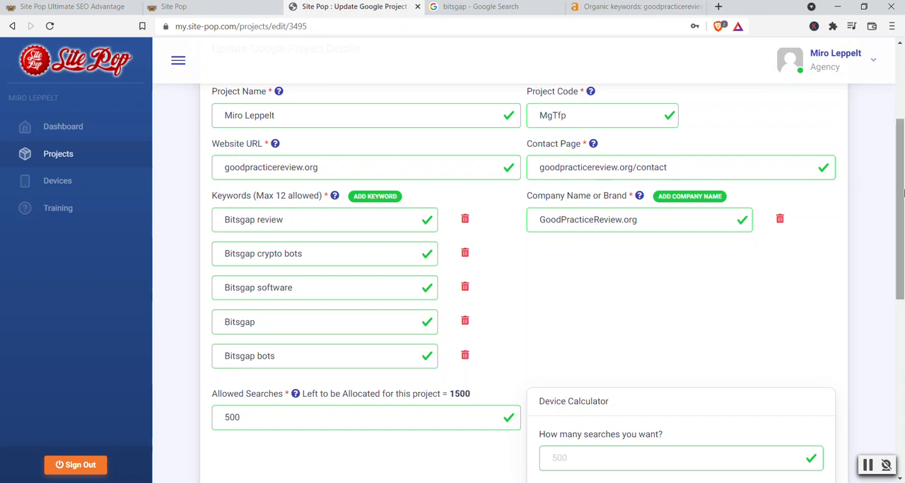
{"action": "scroll", "scroll_direction": "down", "scroll_amount": 3}
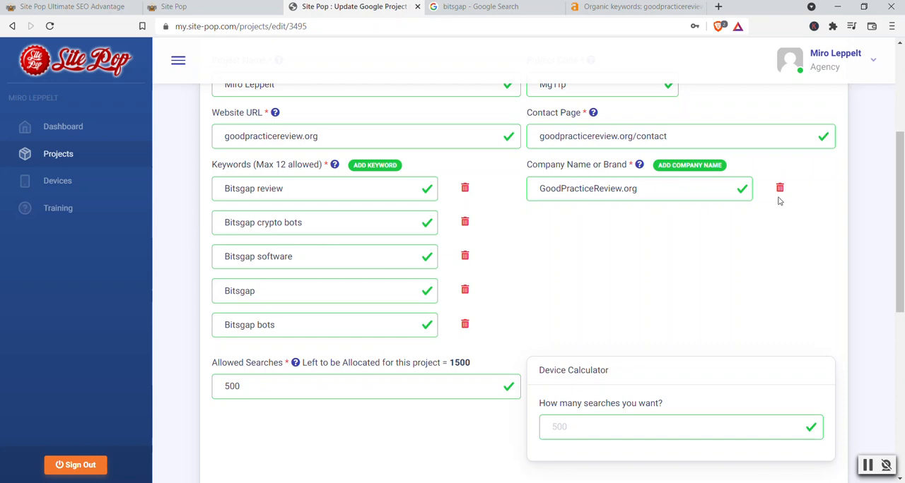
{"action": "mouse_move", "coordinate": [334, 311]}
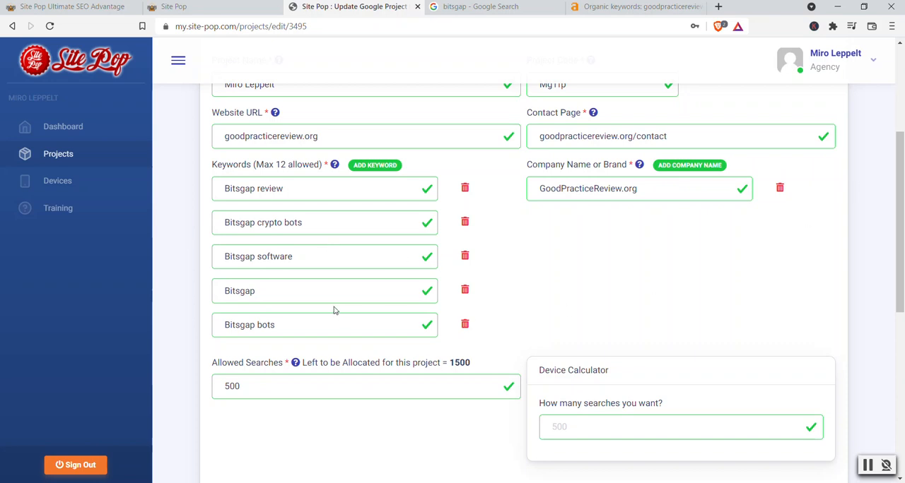
{"action": "mouse_move", "coordinate": [336, 179]}
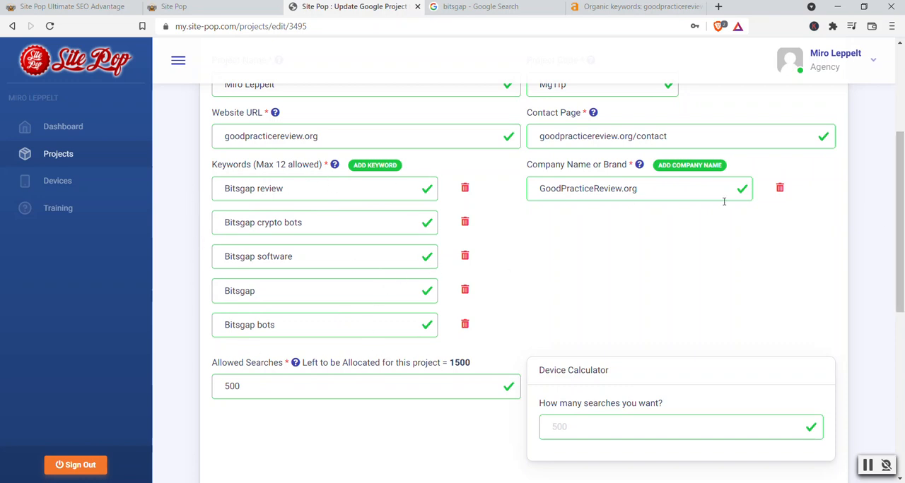
{"action": "scroll", "scroll_direction": "up", "scroll_amount": 3}
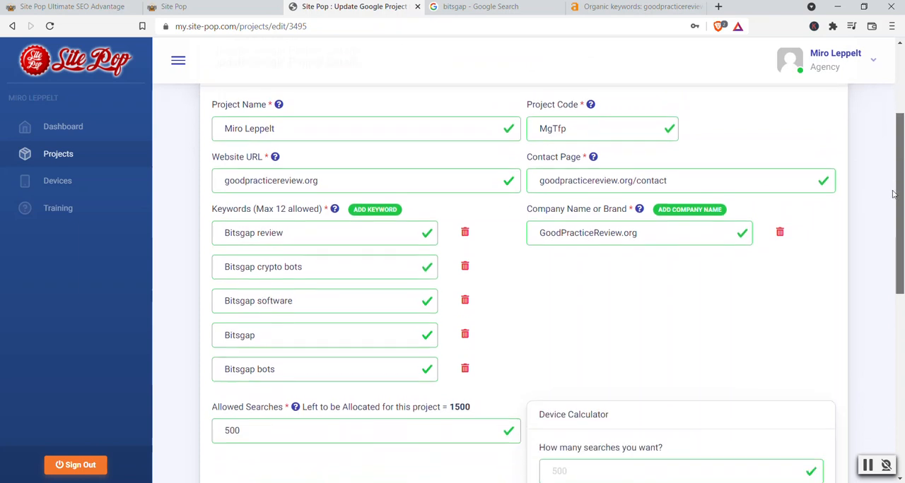
{"action": "scroll", "scroll_direction": "up", "scroll_amount": 3}
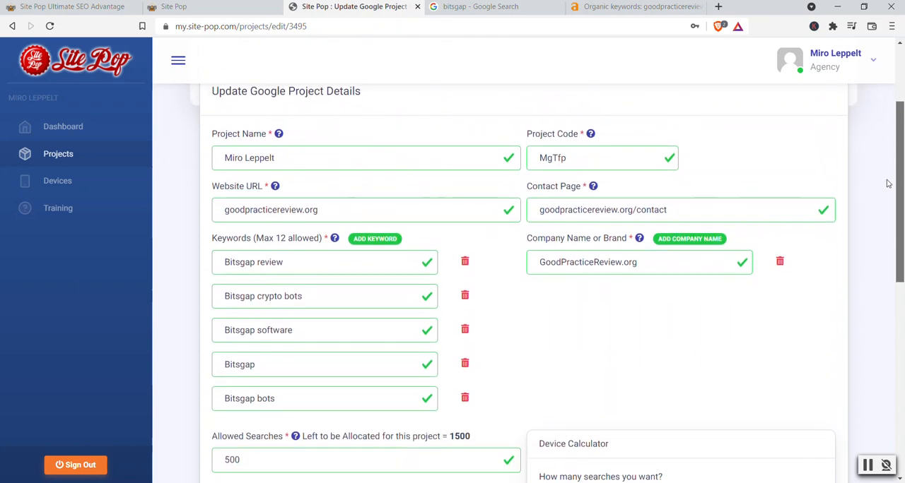
{"action": "scroll", "scroll_direction": "down", "scroll_amount": 3}
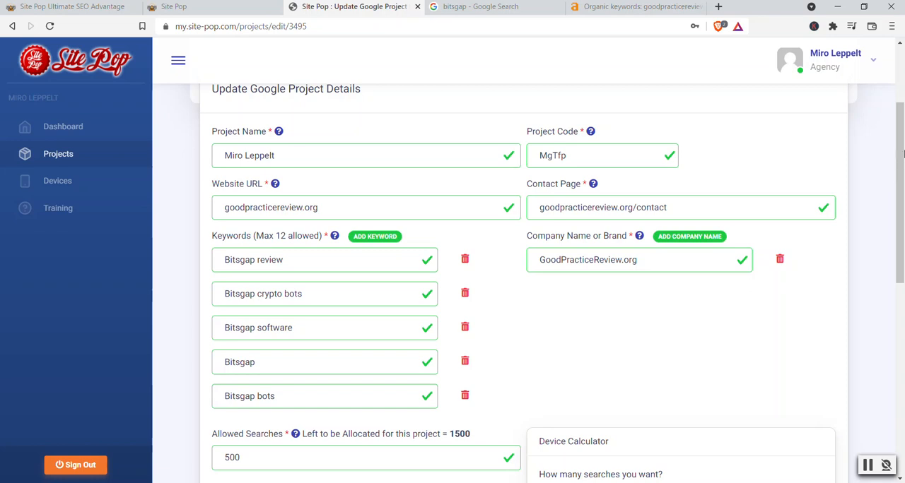
{"action": "scroll", "scroll_direction": "down", "scroll_amount": 3}
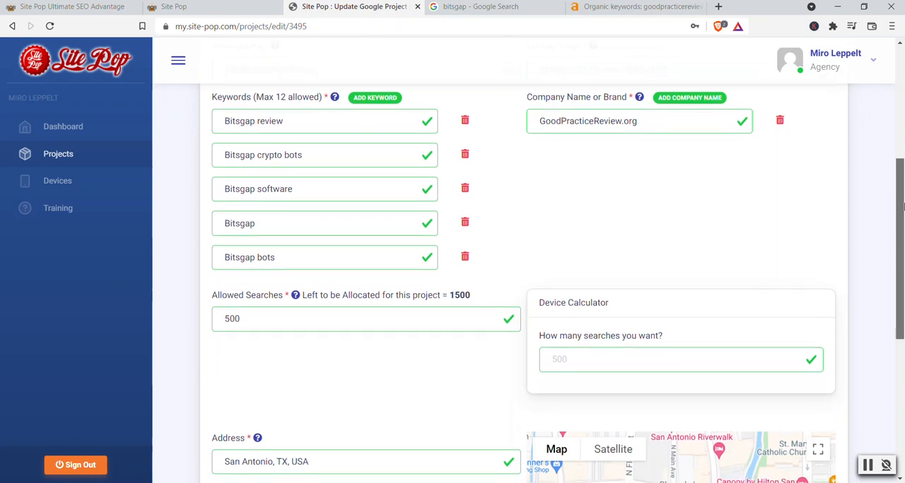
{"action": "scroll", "scroll_direction": "down", "scroll_amount": 3}
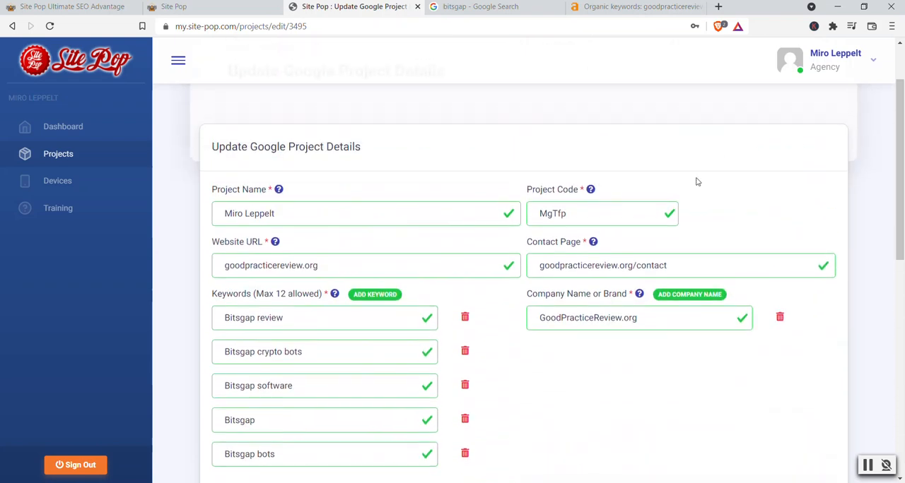
{"action": "scroll", "scroll_direction": "down", "scroll_amount": 3}
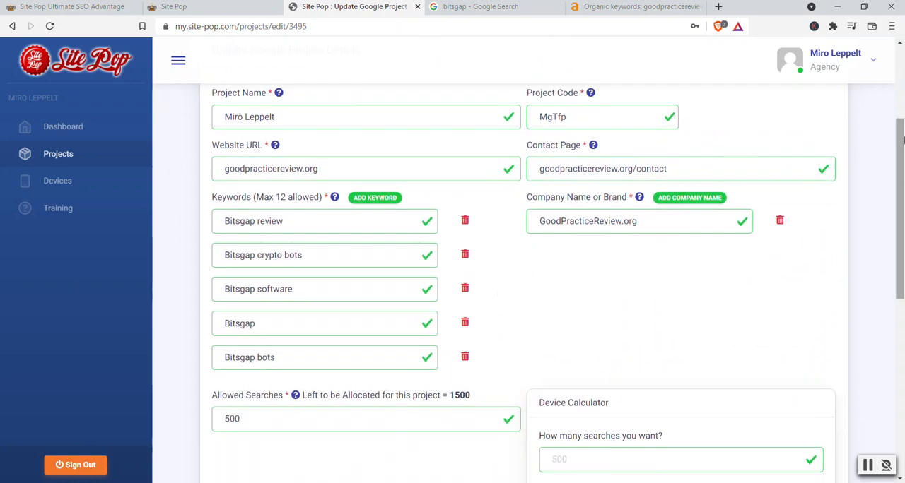
Zoom the Address map out until the San Antonio pin shows within Texas
{"action": "scroll", "scroll_direction": "down", "scroll_amount": 3}
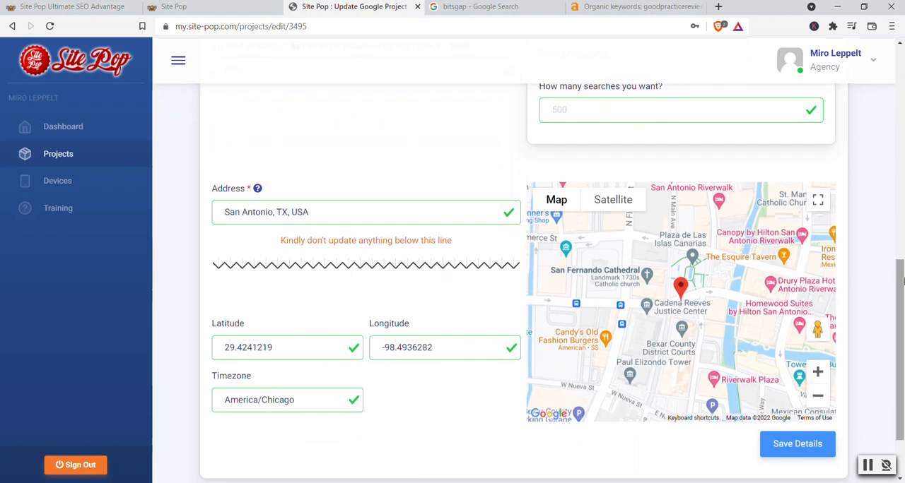
{"action": "mouse_move", "coordinate": [858, 175]}
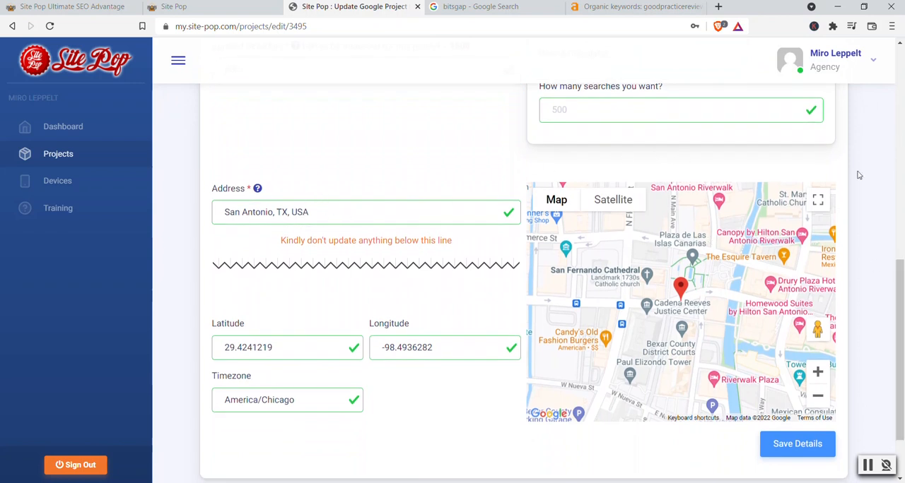
{"action": "left_click", "coordinate": [226, 212]}
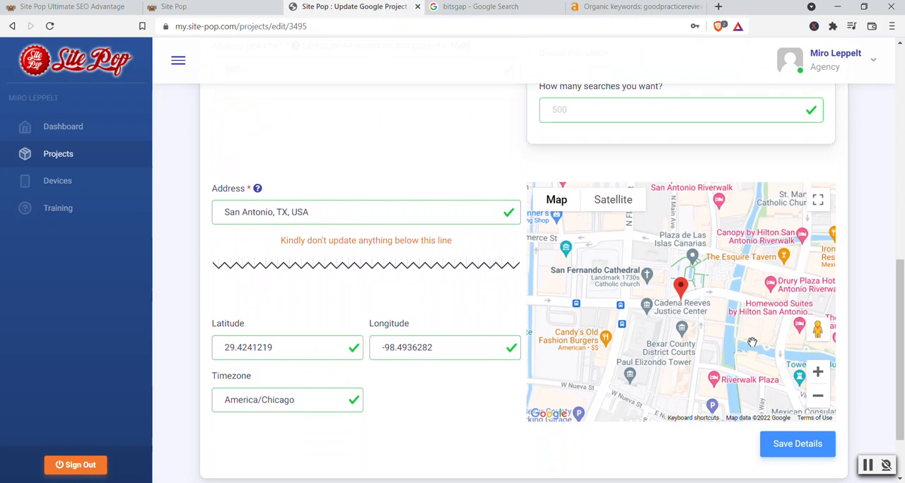
{"action": "mouse_move", "coordinate": [835, 404]}
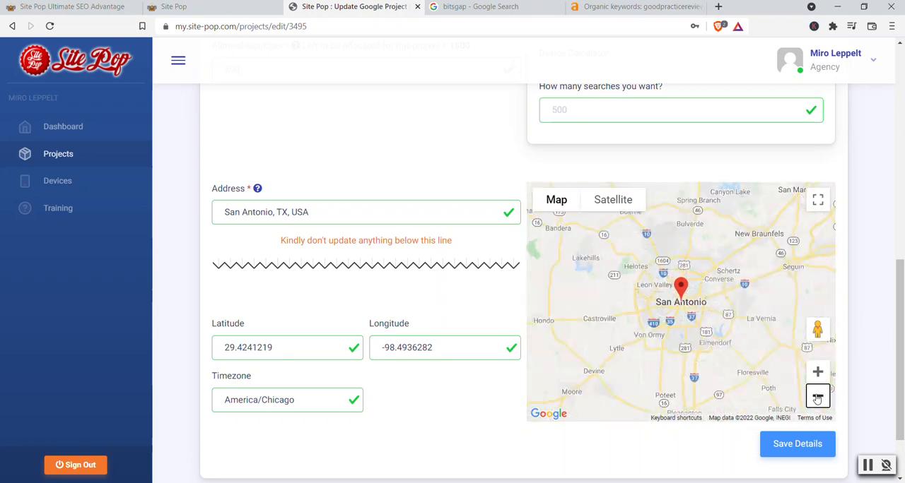
{"action": "left_click", "coordinate": [817, 396]}
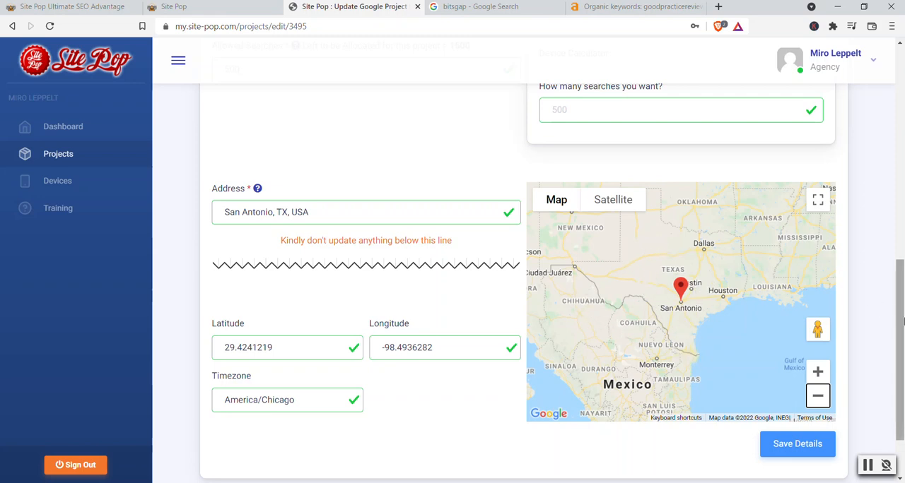
{"action": "scroll", "scroll_direction": "up", "scroll_amount": 3}
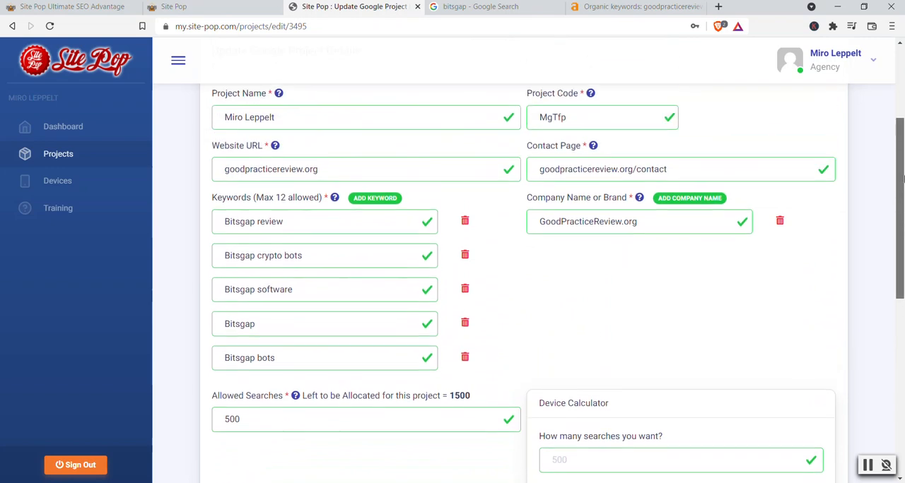
{"action": "scroll", "scroll_direction": "down", "scroll_amount": 3}
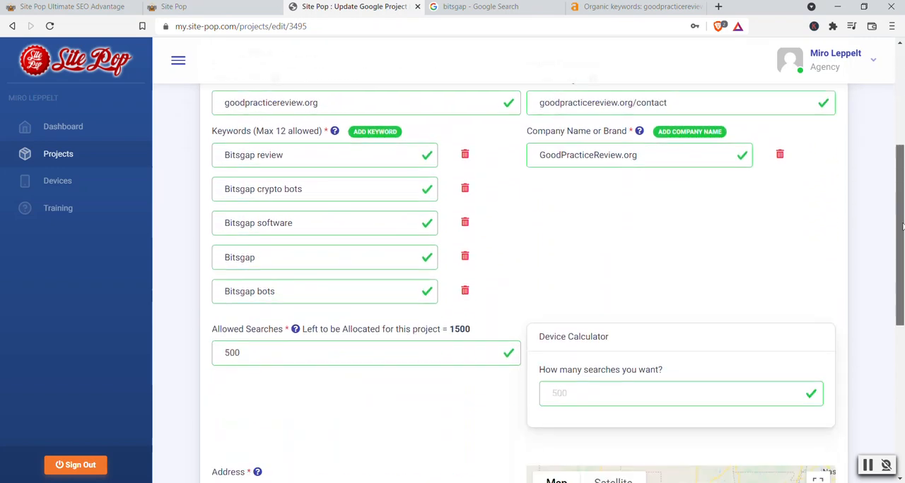
{"action": "scroll", "scroll_direction": "down", "scroll_amount": 3}
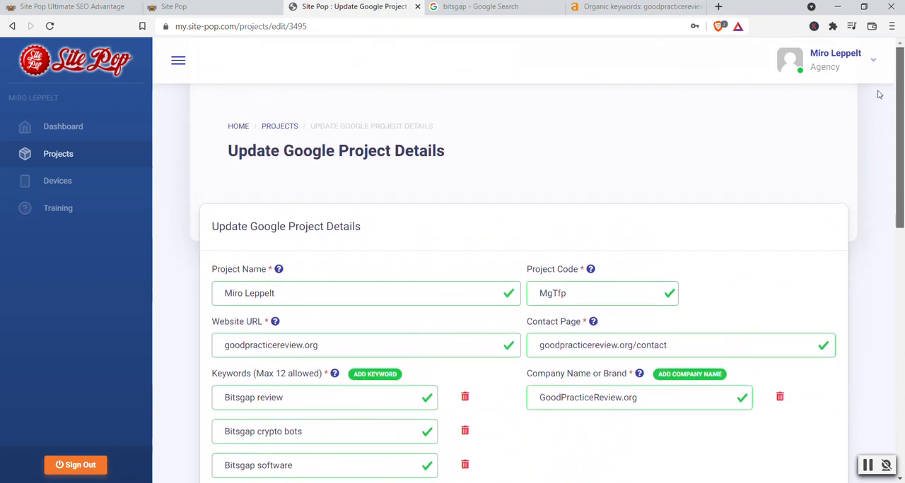
{"action": "scroll", "scroll_direction": "down", "scroll_amount": 3}
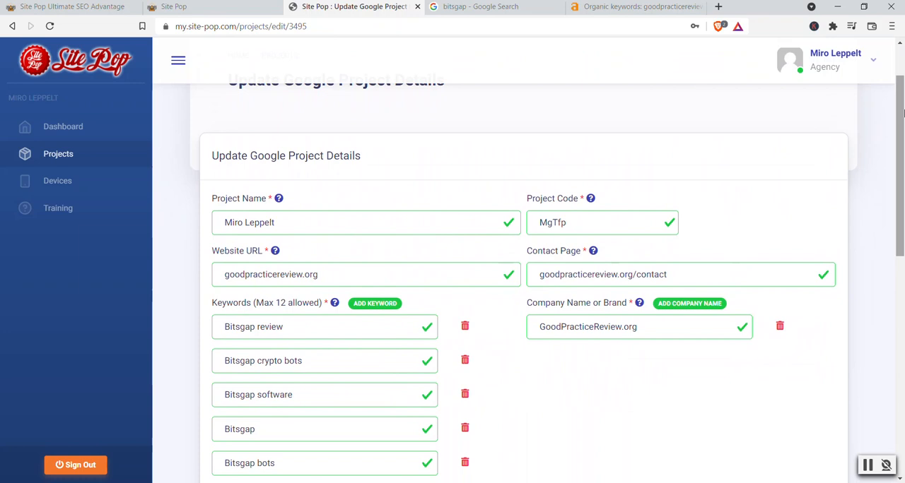
{"action": "scroll", "scroll_direction": "down", "scroll_amount": 3}
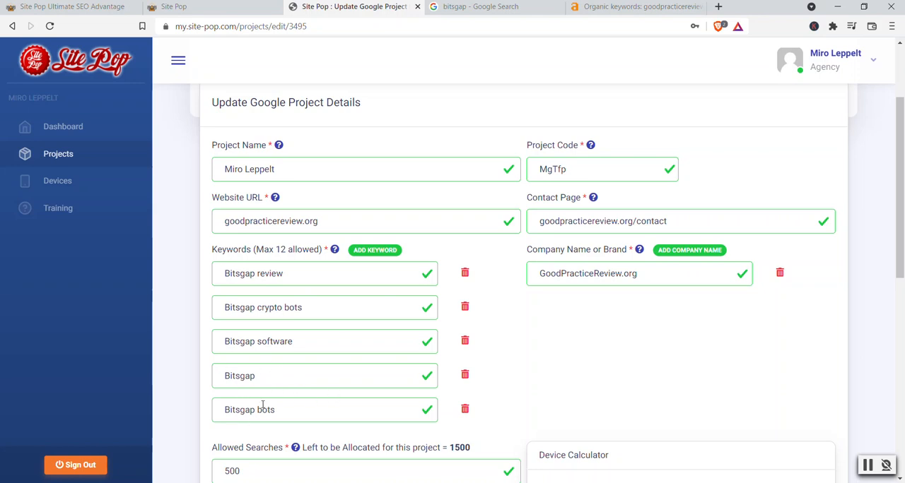
{"action": "mouse_move", "coordinate": [316, 327]}
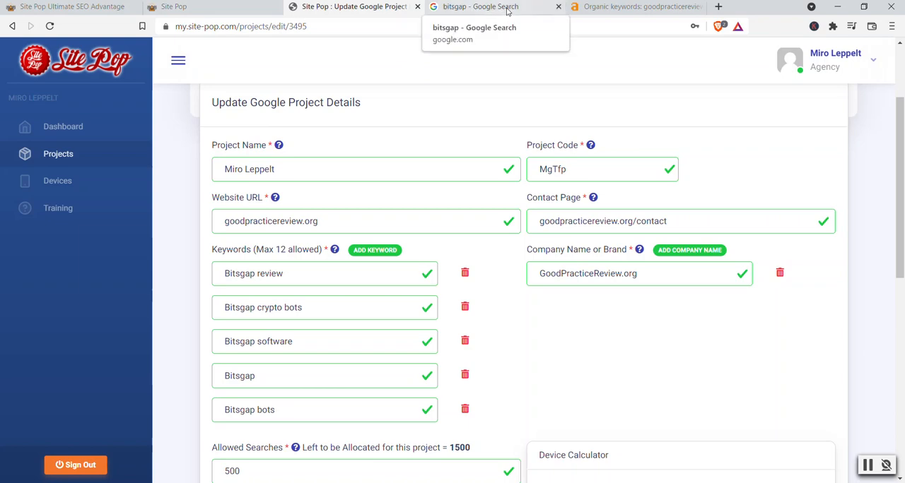
{"action": "left_click", "coordinate": [480, 6]}
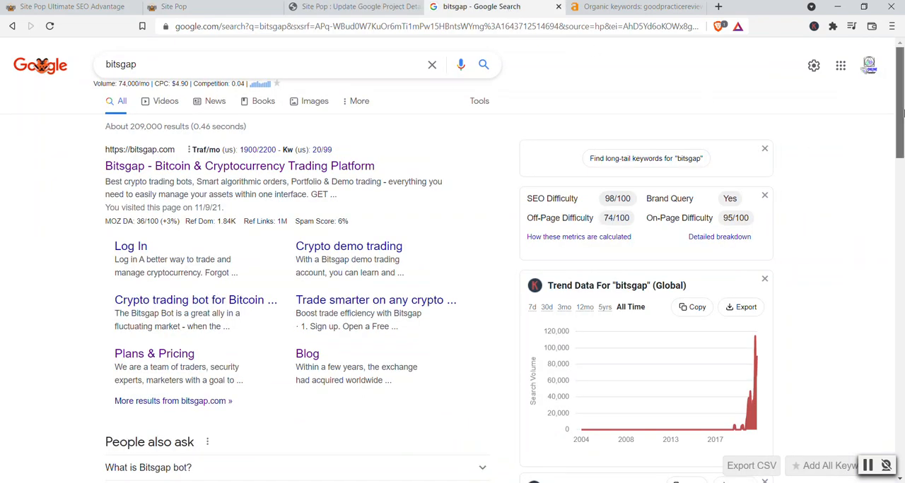
{"action": "scroll", "scroll_direction": "down", "scroll_amount": 3}
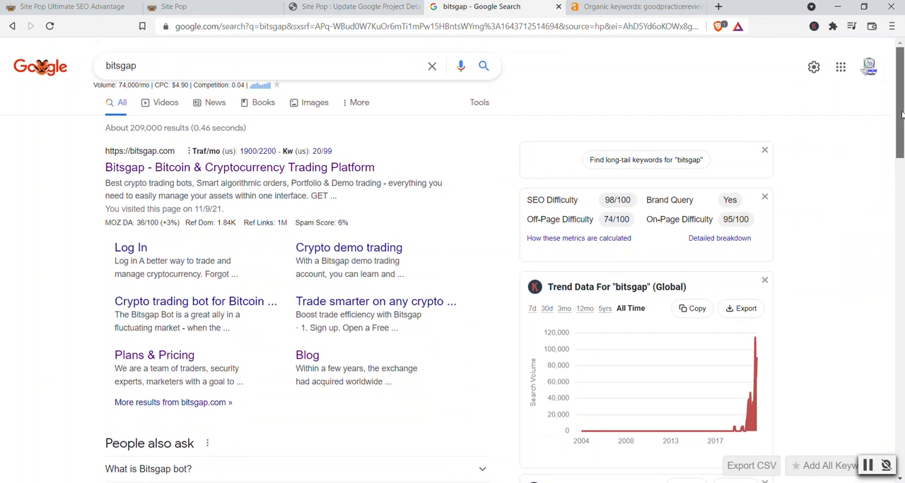
{"action": "scroll", "scroll_direction": "down", "scroll_amount": 3}
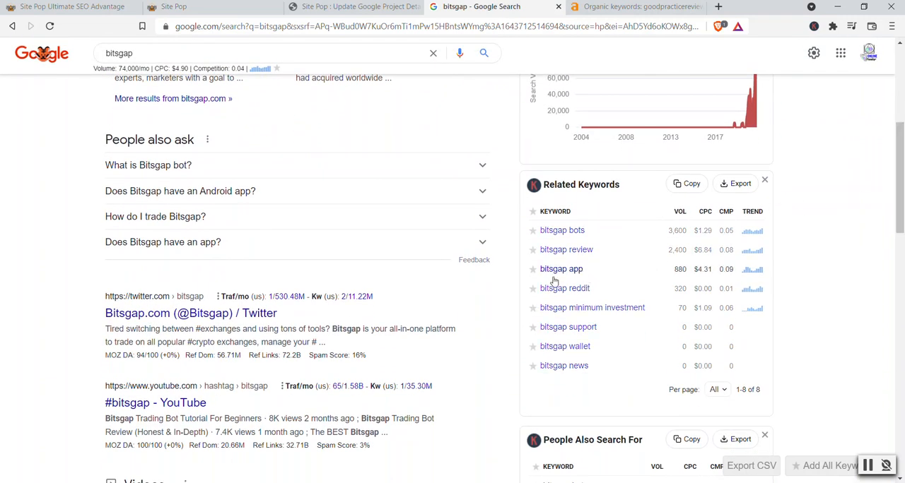
{"action": "mouse_move", "coordinate": [590, 249]}
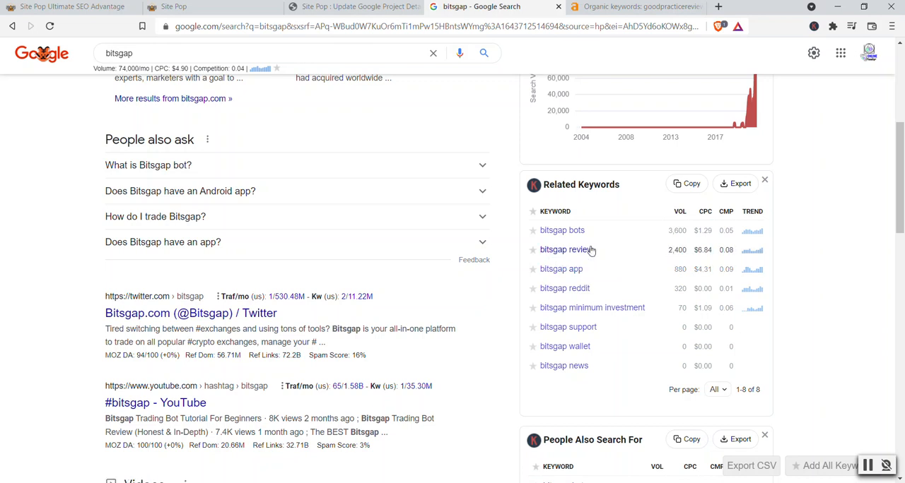
{"action": "mouse_move", "coordinate": [565, 250]}
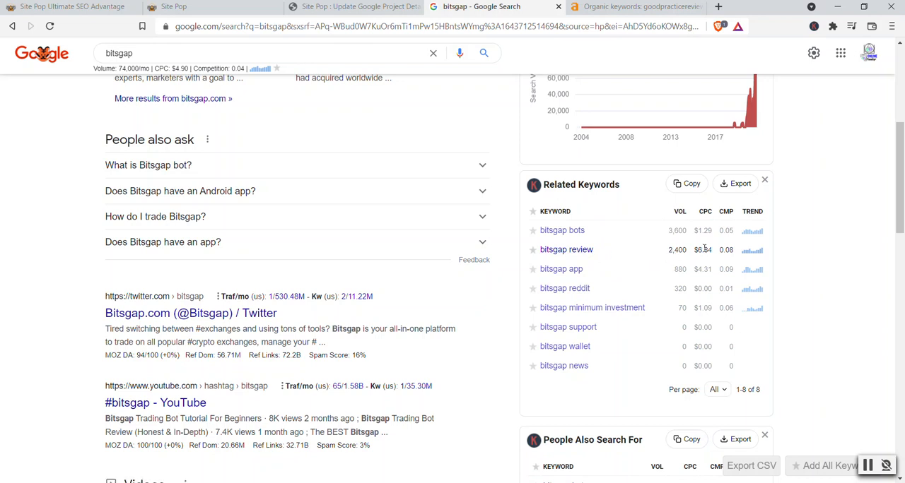
{"action": "mouse_move", "coordinate": [702, 255]}
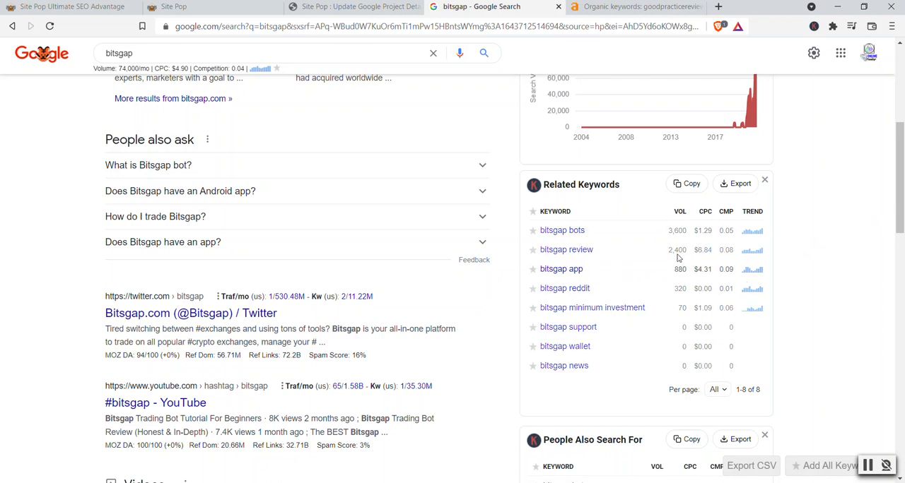
{"action": "scroll", "scroll_direction": "down", "scroll_amount": 3}
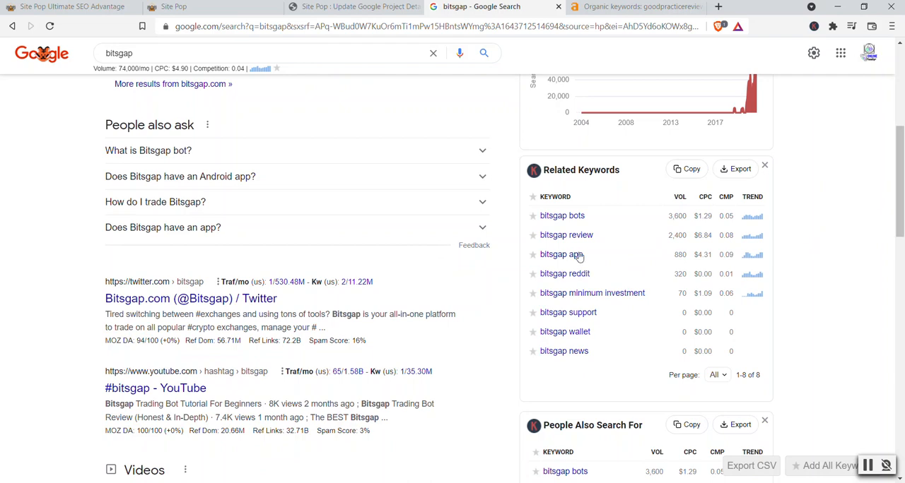
{"action": "mouse_move", "coordinate": [893, 203]}
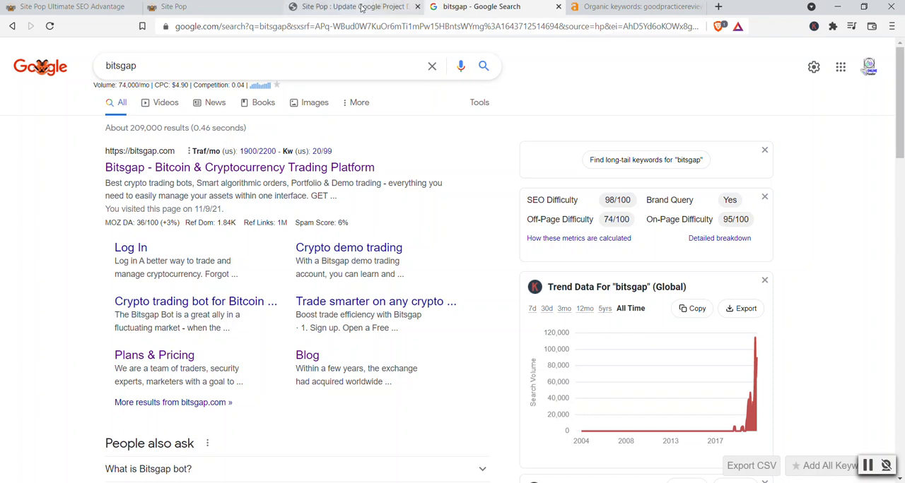
{"action": "left_click", "coordinate": [353, 6]}
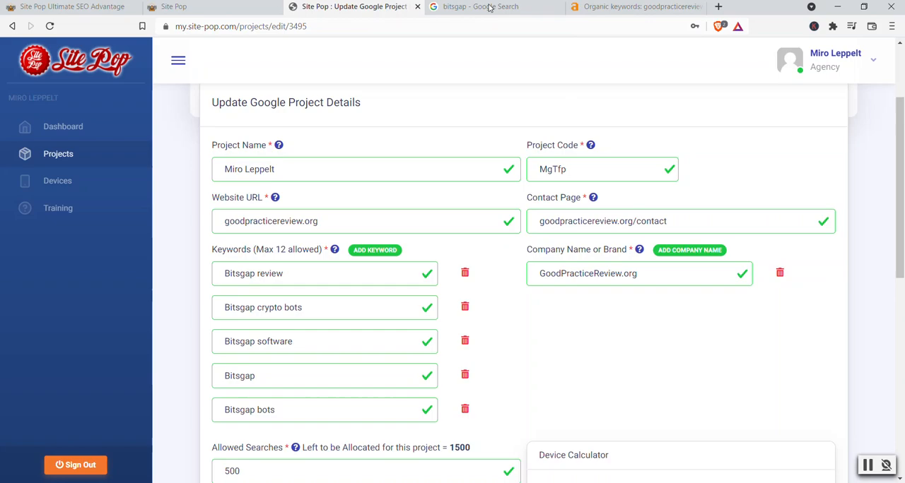
Scroll goodpracticereview.org's Ahrefs organic keywords report down to the bitsgap bot review row
{"action": "left_click", "coordinate": [636, 6]}
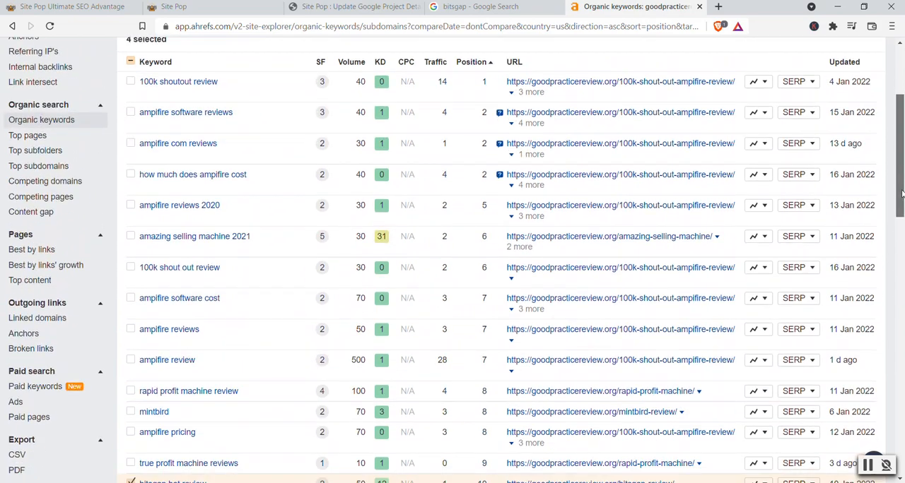
{"action": "scroll", "scroll_direction": "down", "scroll_amount": 3}
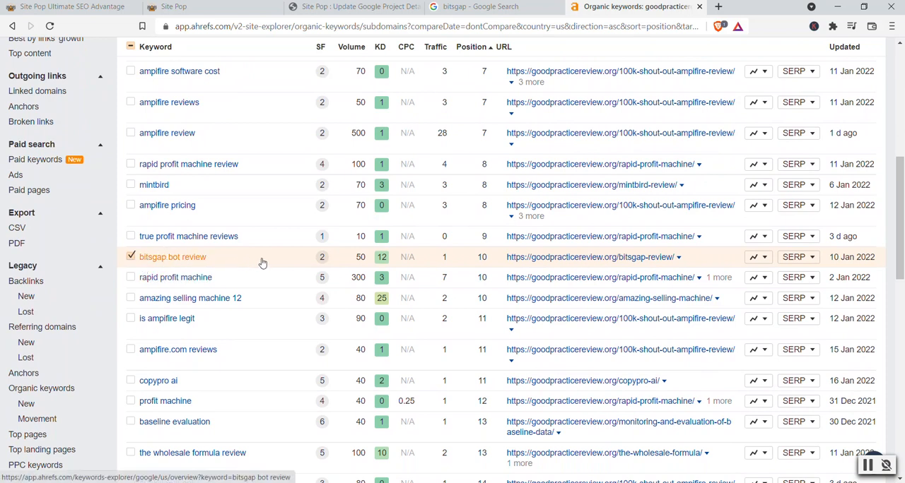
{"action": "mouse_move", "coordinate": [250, 260]}
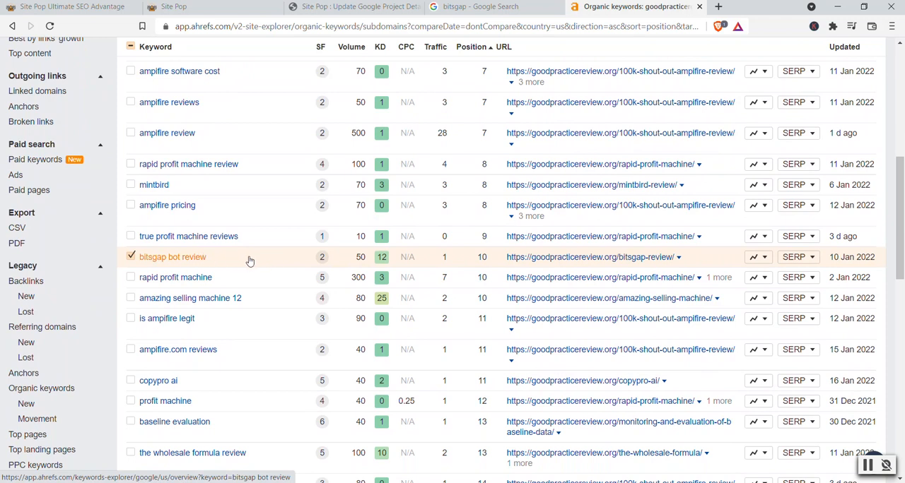
{"action": "mouse_move", "coordinate": [492, 260]}
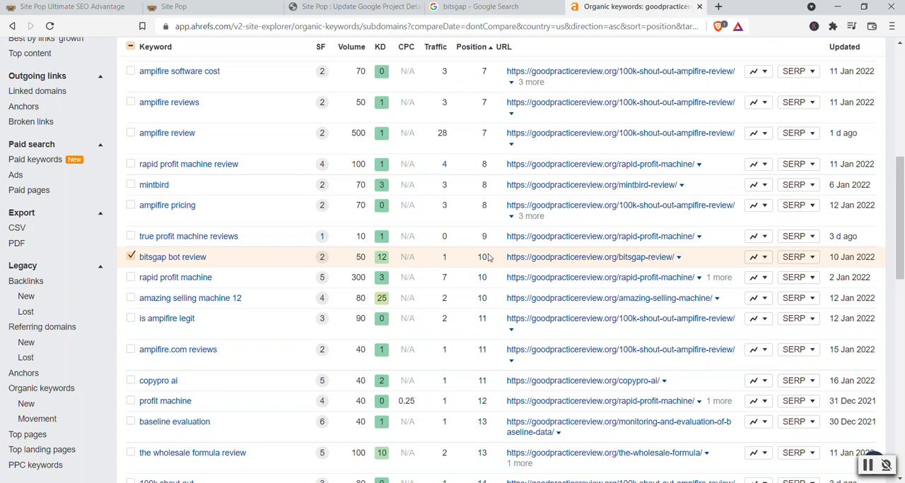
{"action": "mouse_move", "coordinate": [175, 277]}
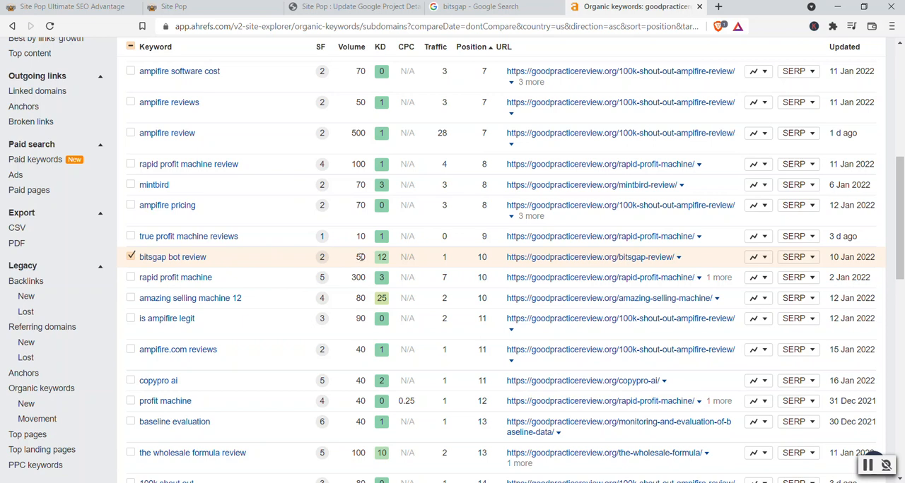
{"action": "mouse_move", "coordinate": [362, 257]}
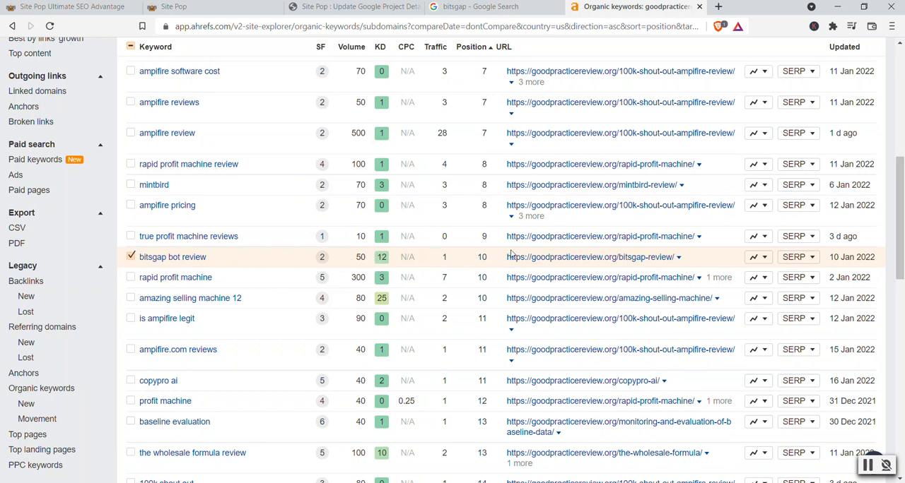
{"action": "mouse_move", "coordinate": [811, 240]}
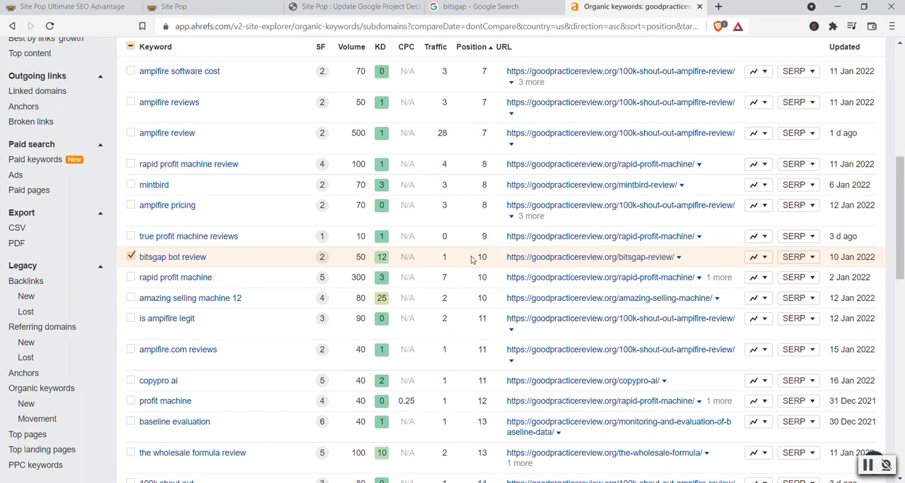
{"action": "scroll", "scroll_direction": "down", "scroll_amount": 3}
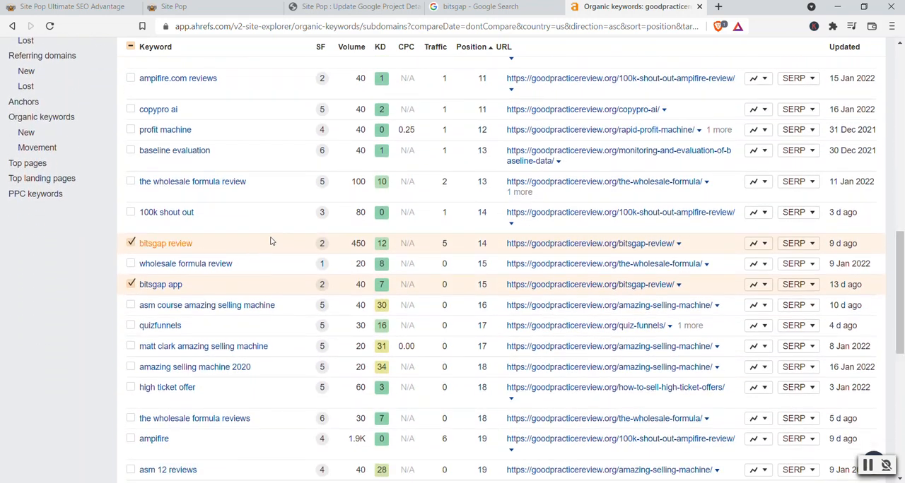
{"action": "mouse_move", "coordinate": [282, 241]}
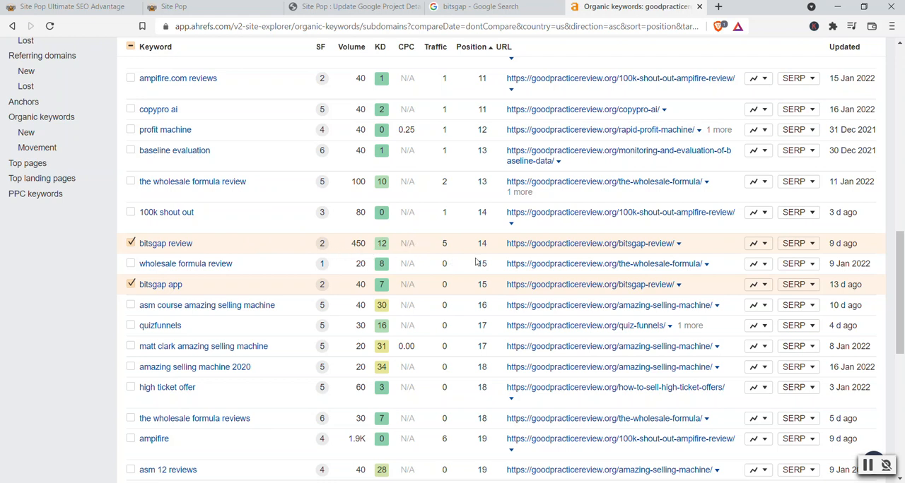
{"action": "mouse_move", "coordinate": [496, 247]}
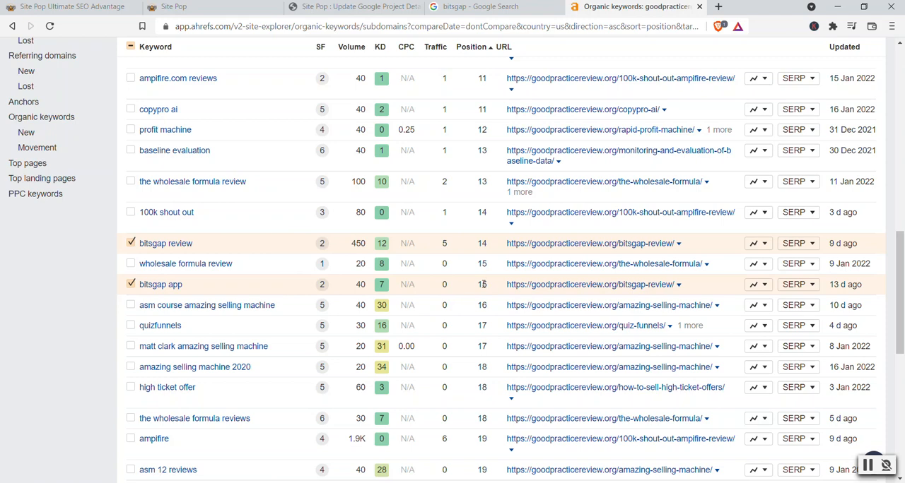
{"action": "scroll", "scroll_direction": "down", "scroll_amount": 3}
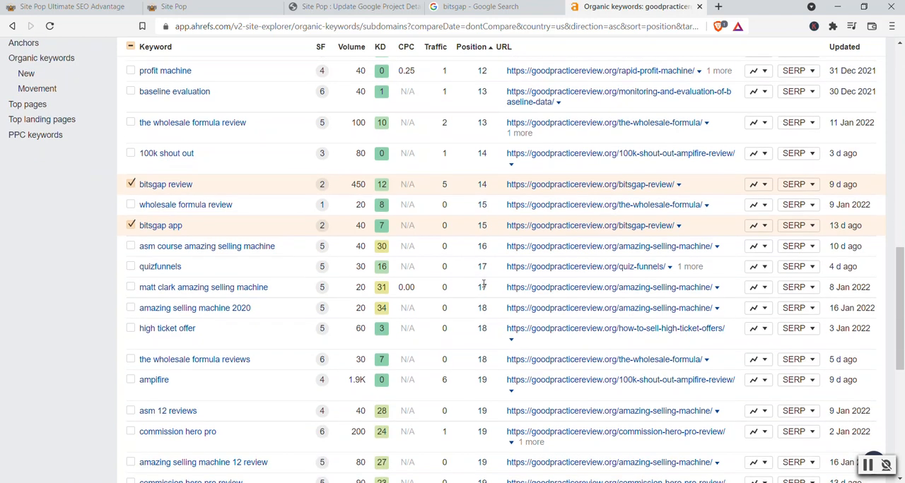
{"action": "scroll", "scroll_direction": "down", "scroll_amount": 3}
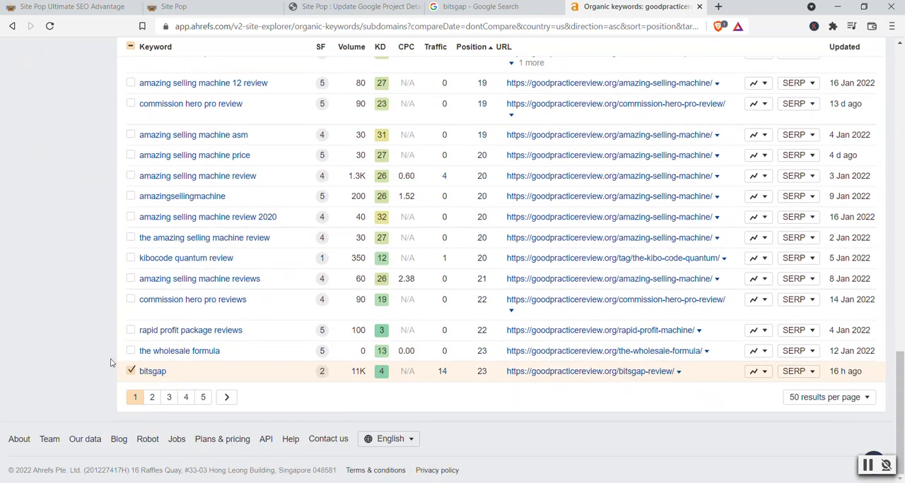
{"action": "mouse_move", "coordinate": [157, 382]}
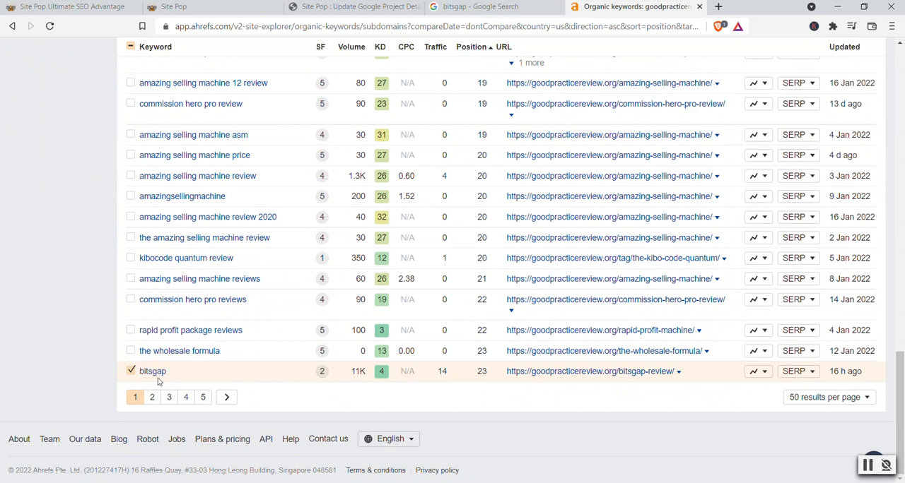
{"action": "mouse_move", "coordinate": [367, 375]}
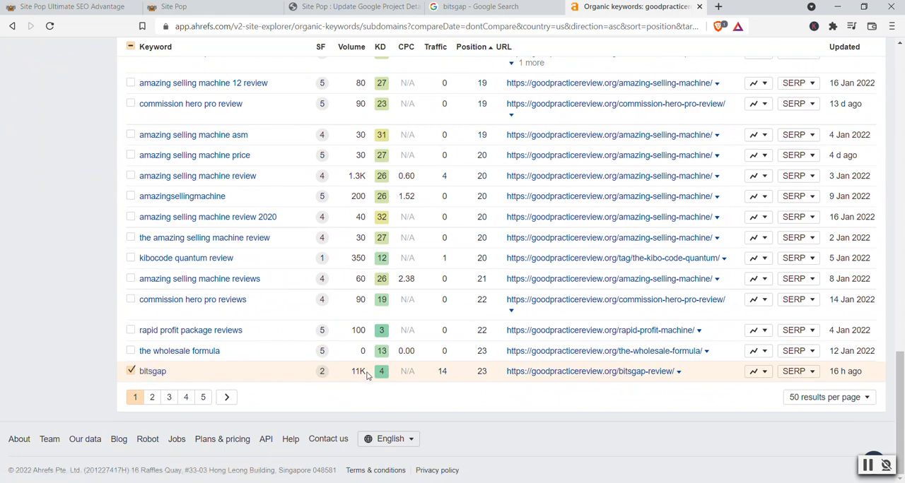
{"action": "mouse_move", "coordinate": [491, 377]}
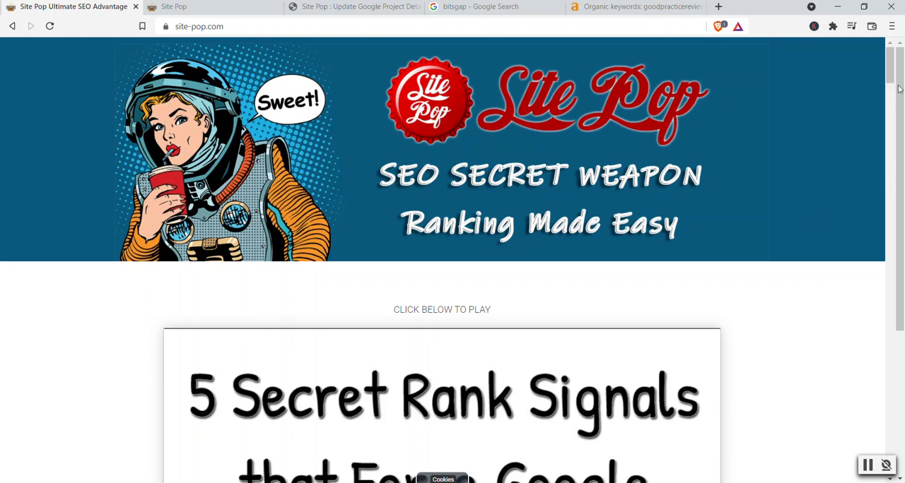
Scroll the site-pop.com sales page down to the "How Does It Work?" section
{"action": "scroll", "scroll_direction": "down", "scroll_amount": 3}
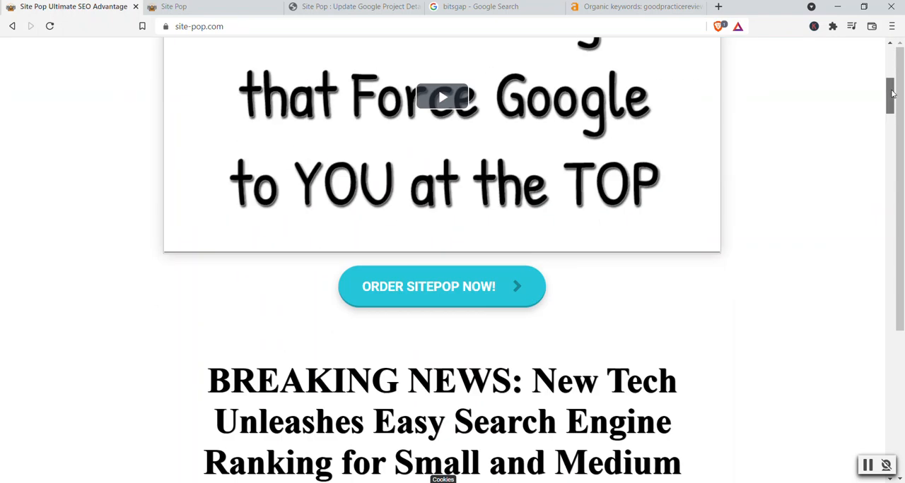
{"action": "scroll", "scroll_direction": "down", "scroll_amount": 3}
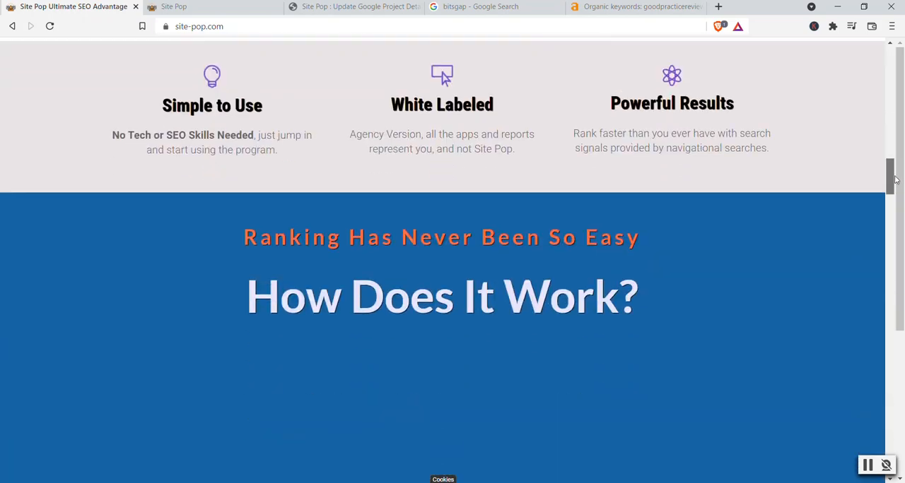
{"action": "scroll", "scroll_direction": "down", "scroll_amount": 3}
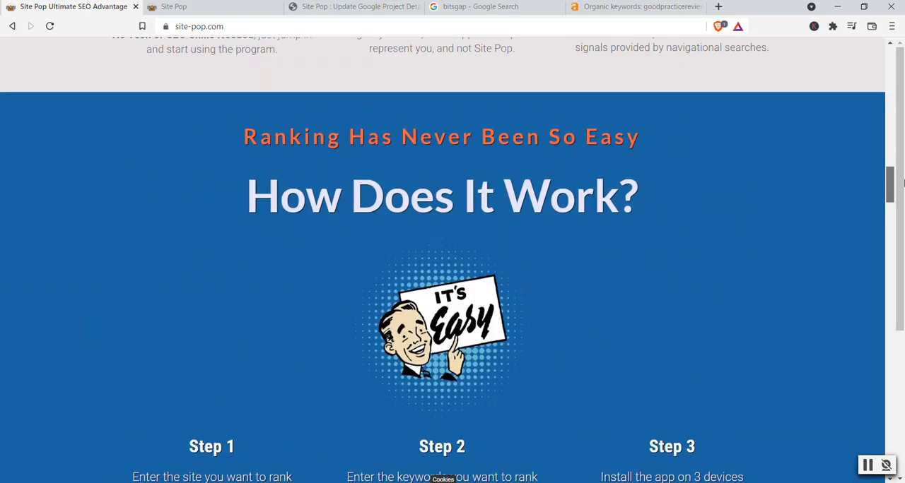